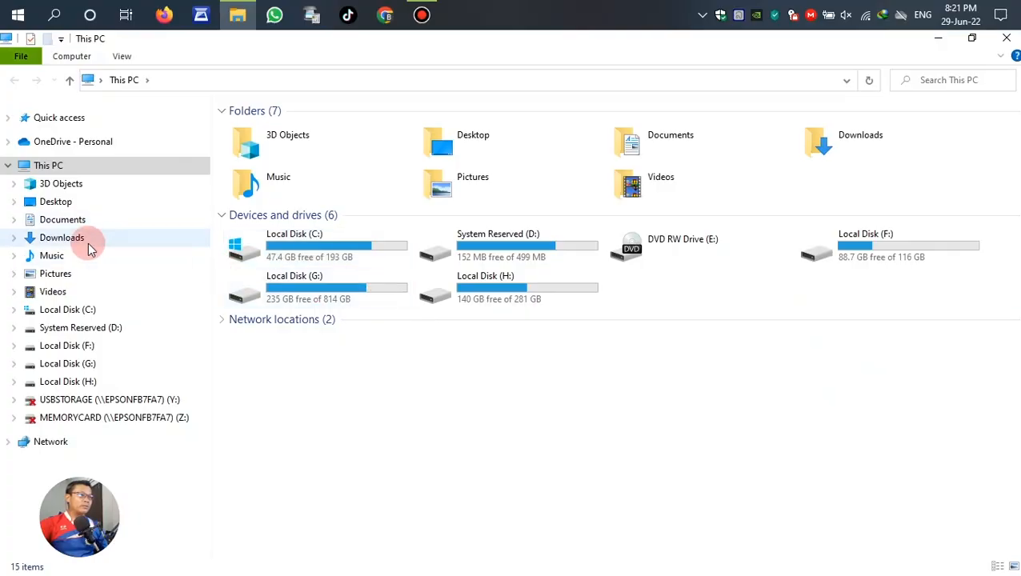
# Step: Open the secured PDF from Downloads › Documents in Adobe Acrobat Pro
pyautogui.doubleClick(61, 237)
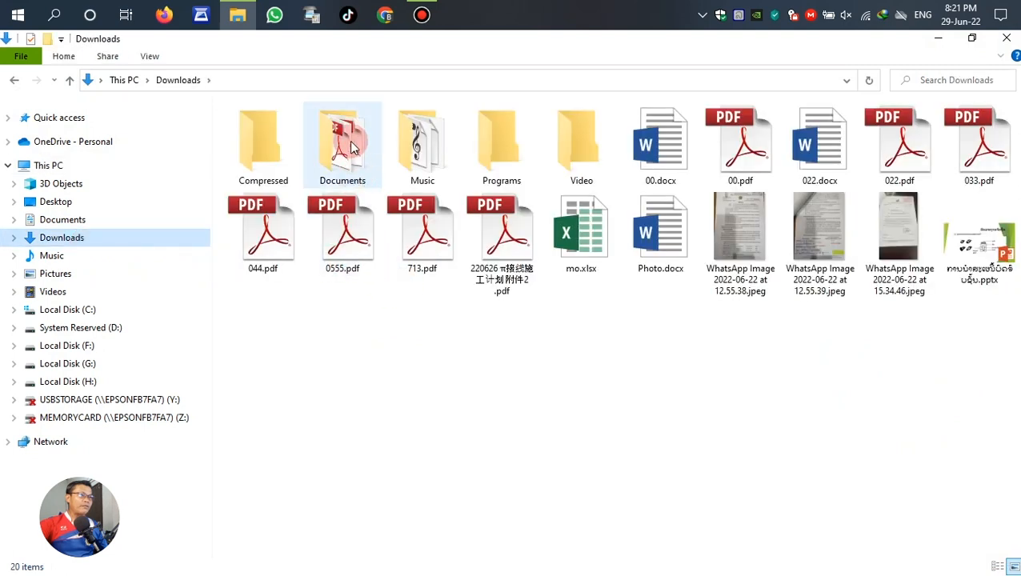
pyautogui.doubleClick(343, 141)
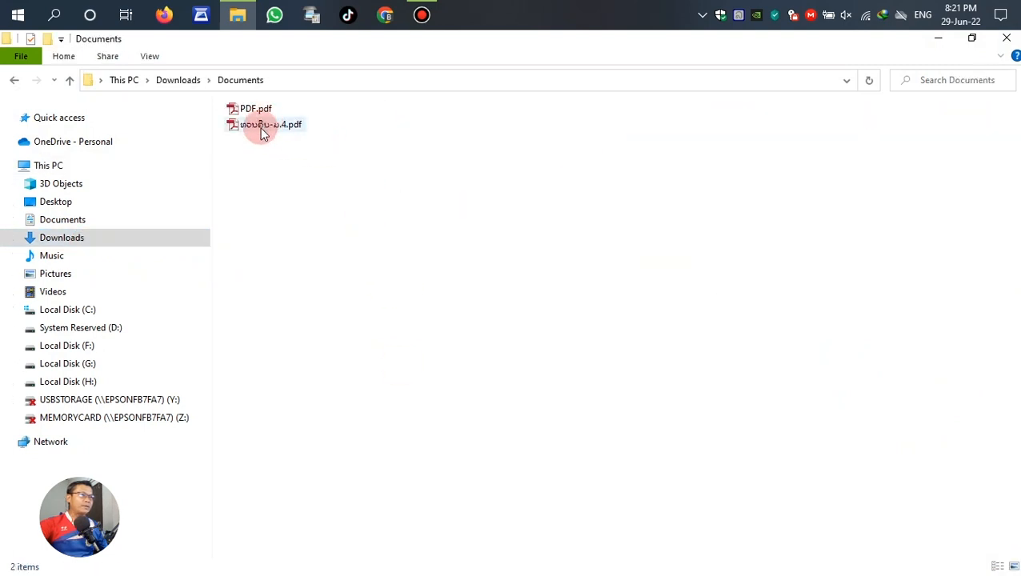
pyautogui.doubleClick(266, 125)
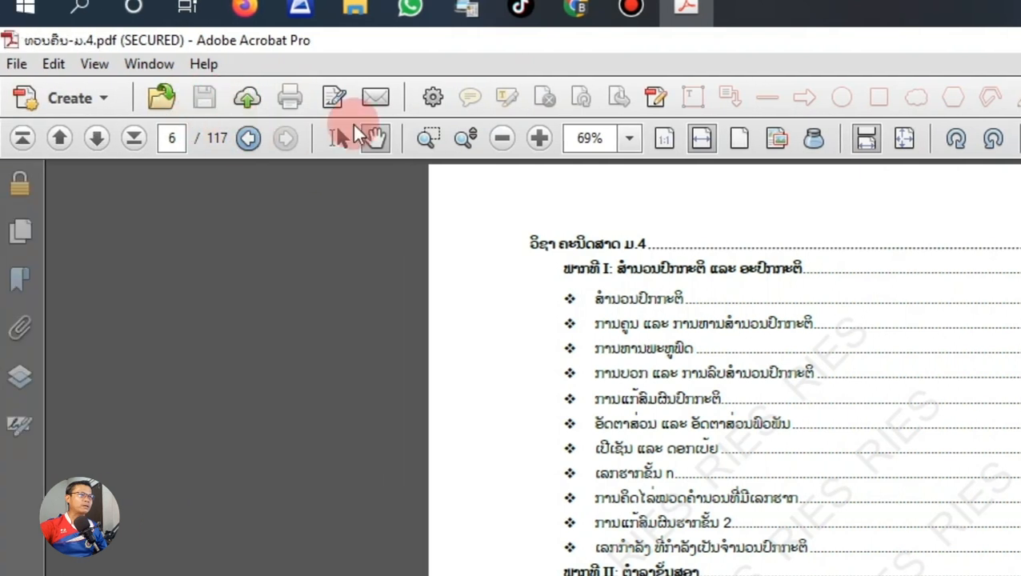
# Step: Show the document's Security Settings and its permission details, with printing not allowed
pyautogui.click(20, 183)
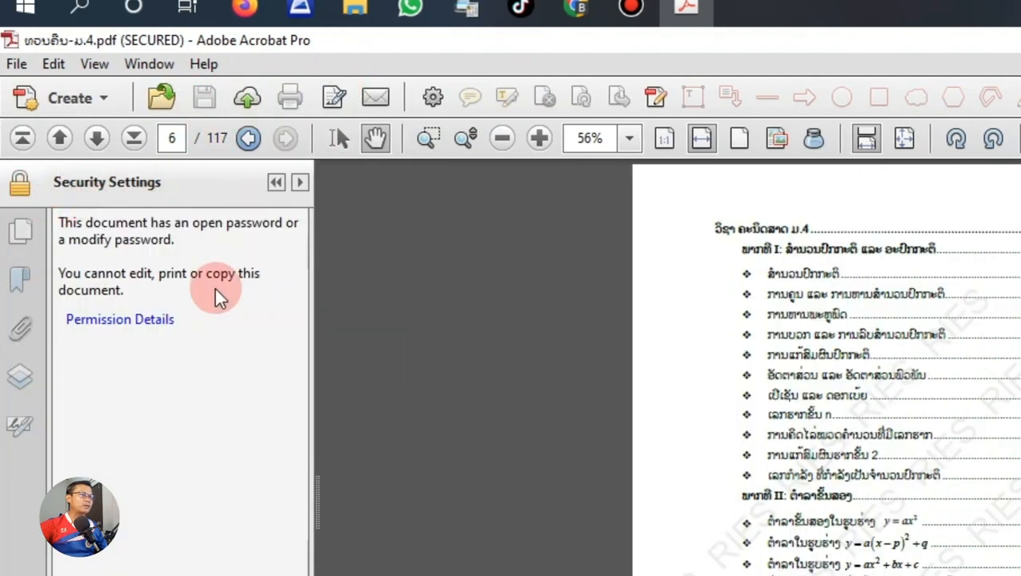
pyautogui.click(118, 320)
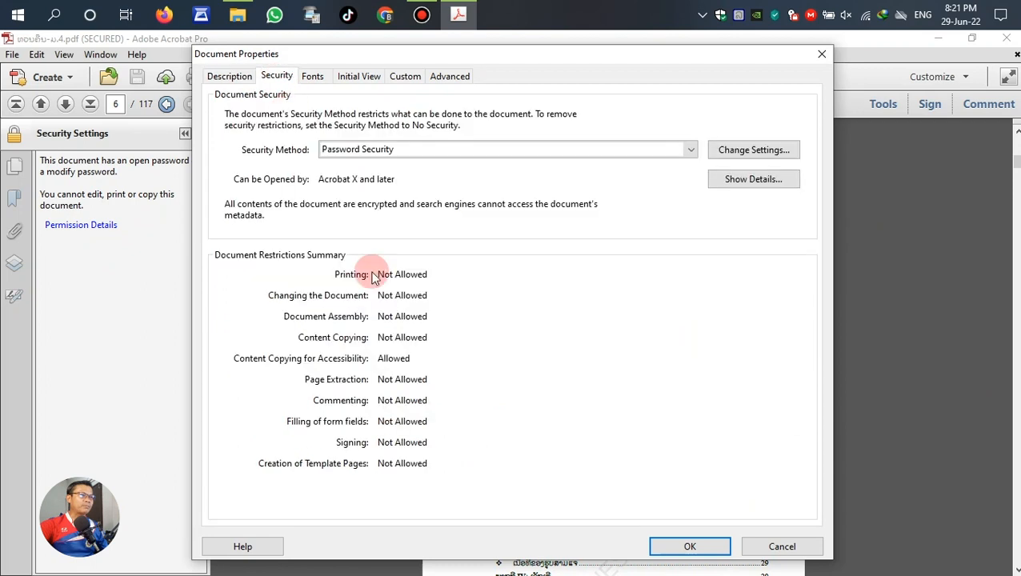
pyautogui.moveTo(438, 125)
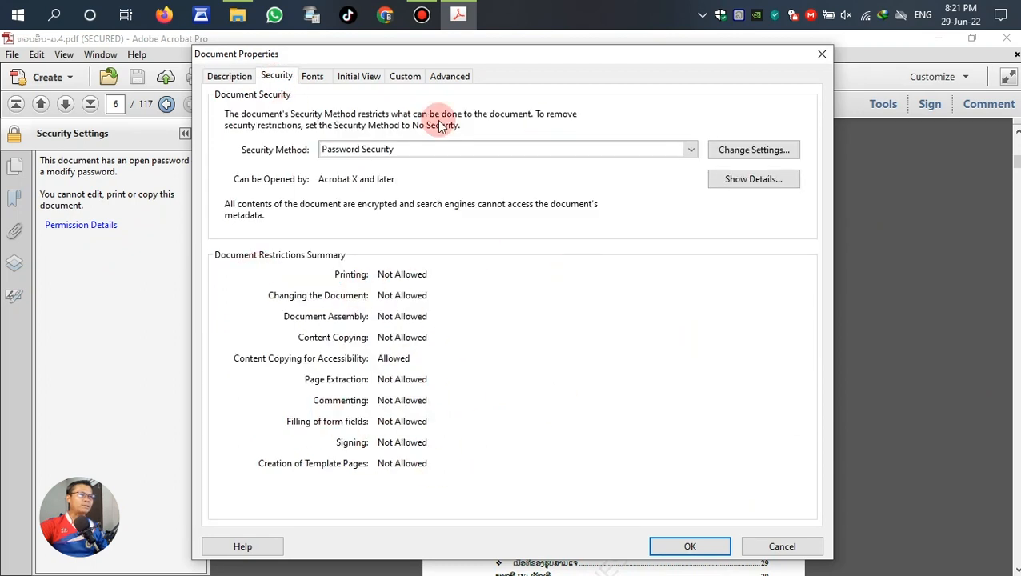
pyautogui.moveTo(690, 464)
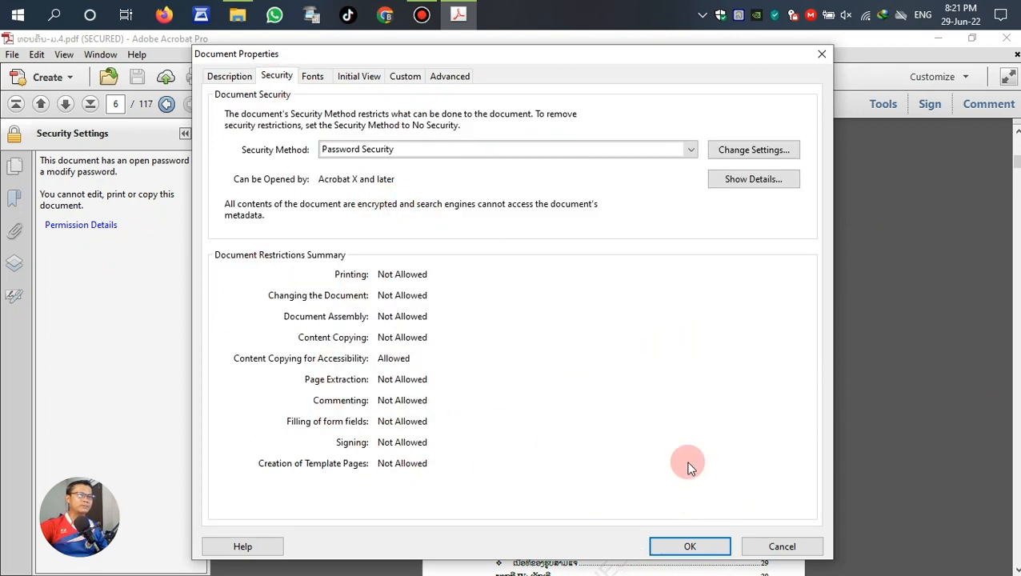
pyautogui.moveTo(350, 275)
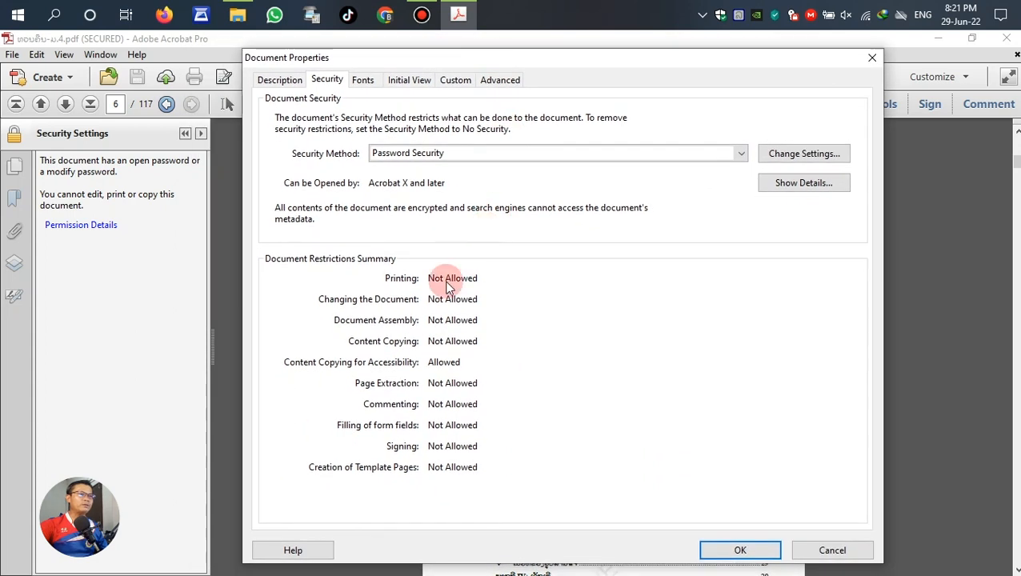
pyautogui.moveTo(360, 312)
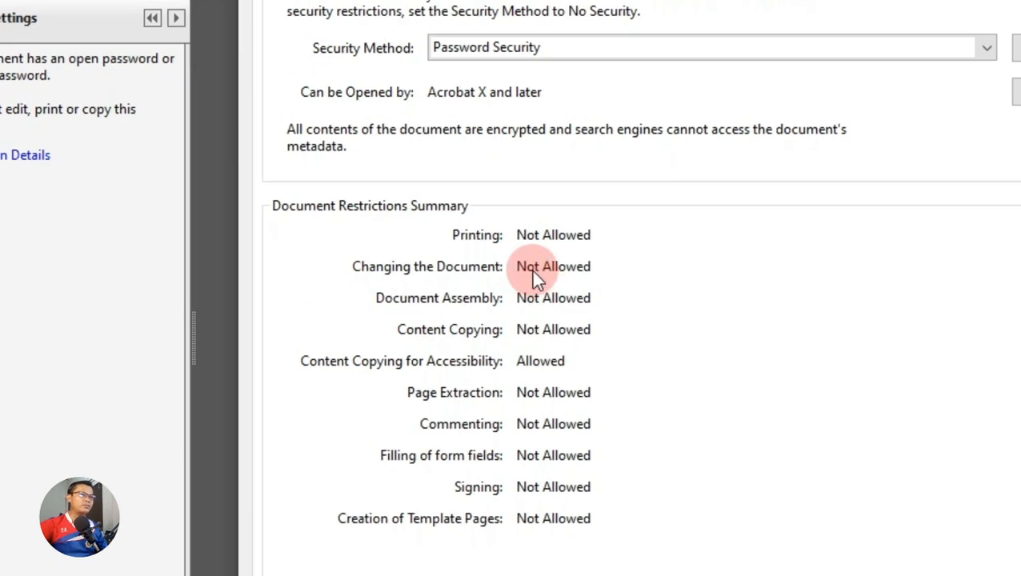
pyautogui.moveTo(357, 91)
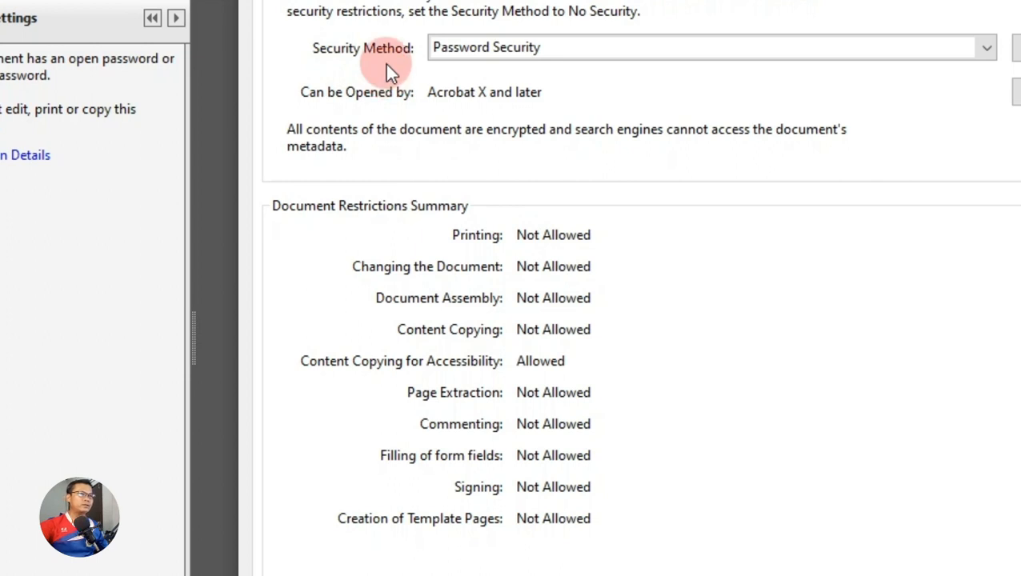
pyautogui.moveTo(993, 125)
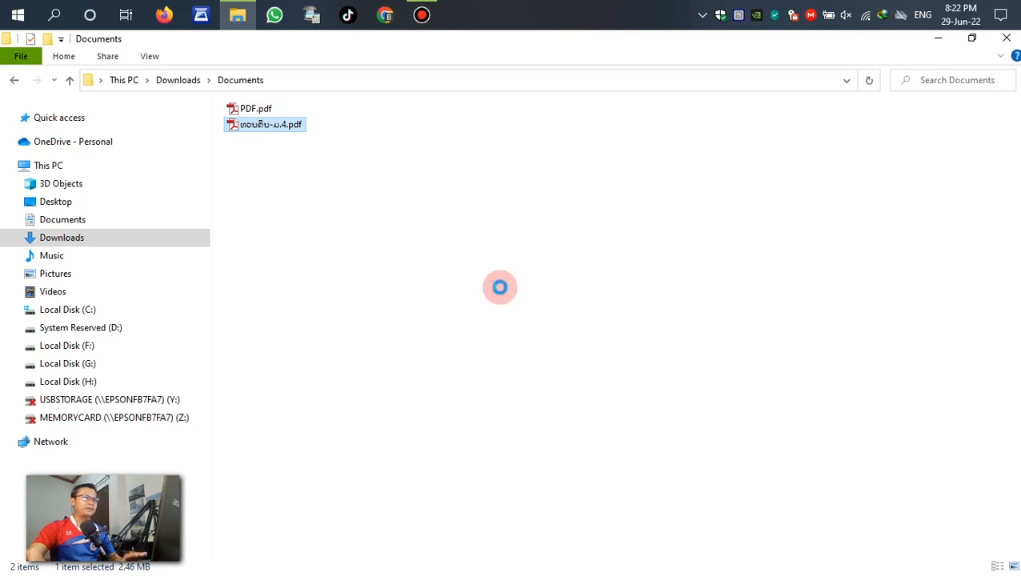
# Step: Reopen the secured PDF and display its permission details listing printing as Not Allowed
pyautogui.doubleClick(264, 125)
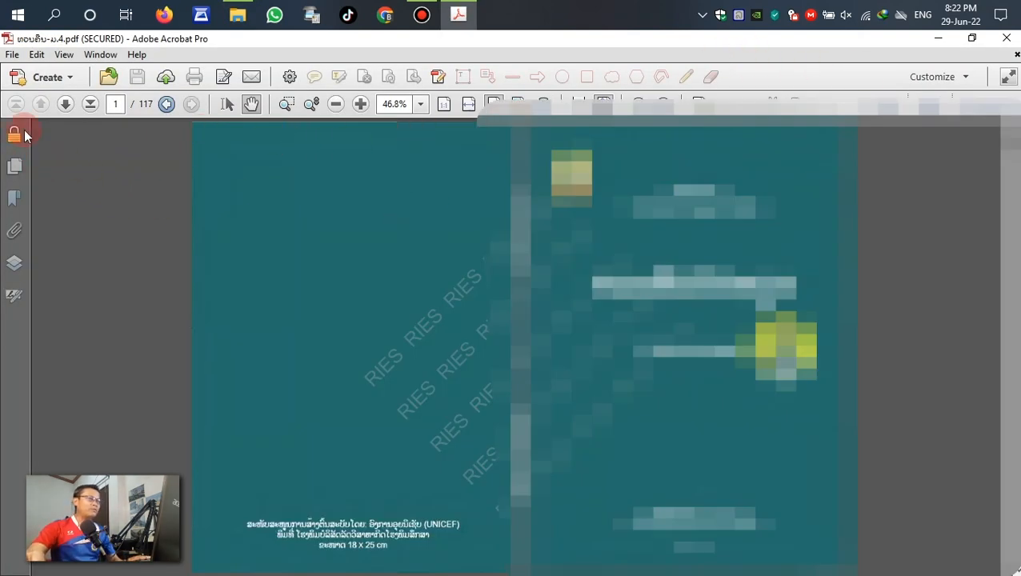
pyautogui.moveTo(13, 138)
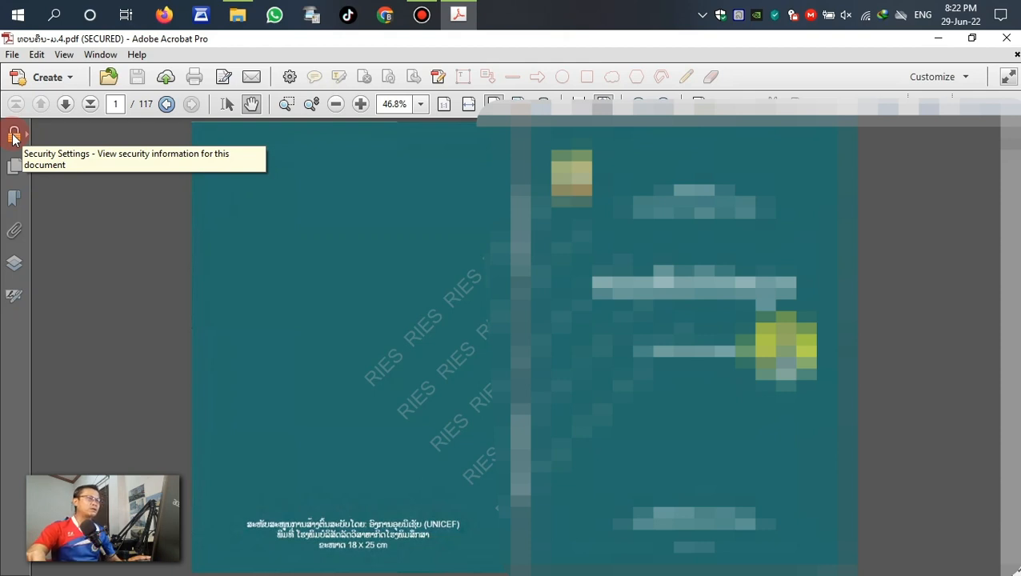
pyautogui.click(13, 133)
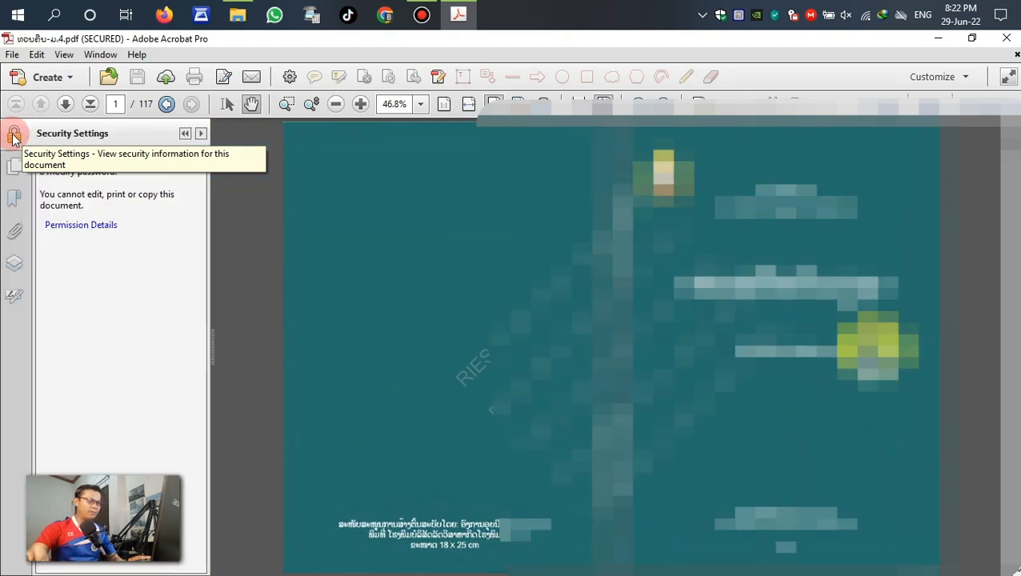
pyautogui.moveTo(64, 218)
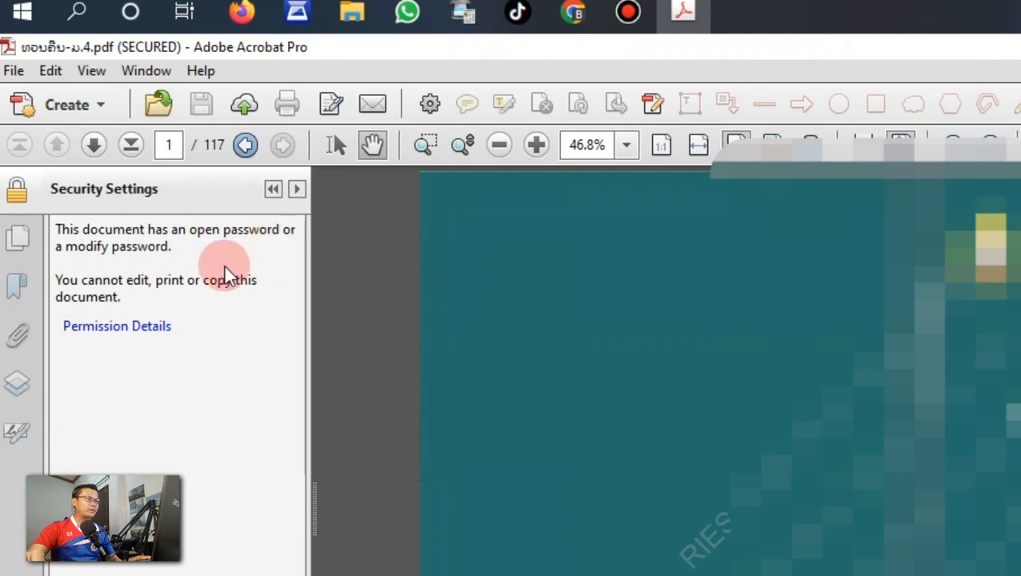
pyautogui.moveTo(132, 314)
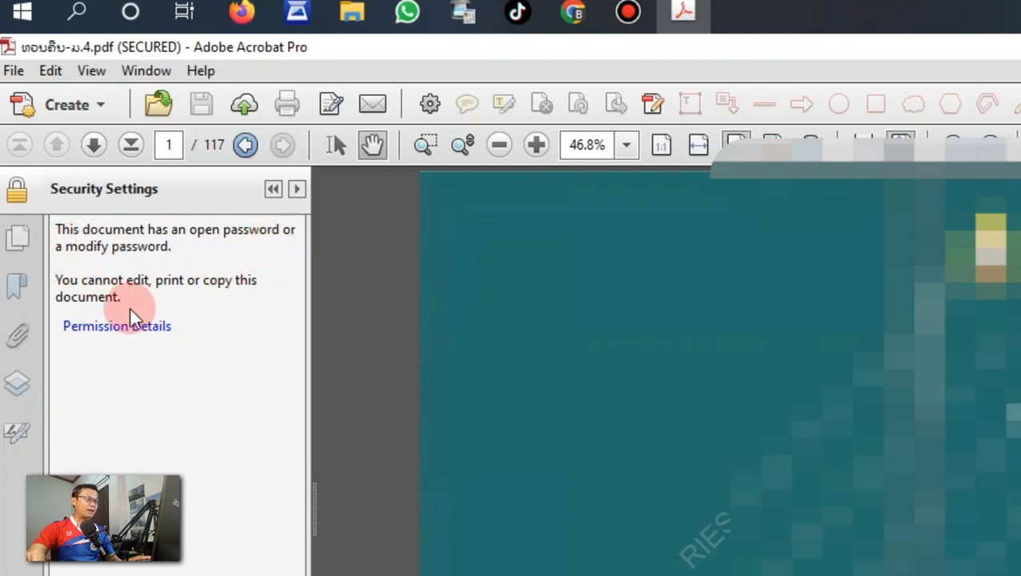
pyautogui.moveTo(132, 302)
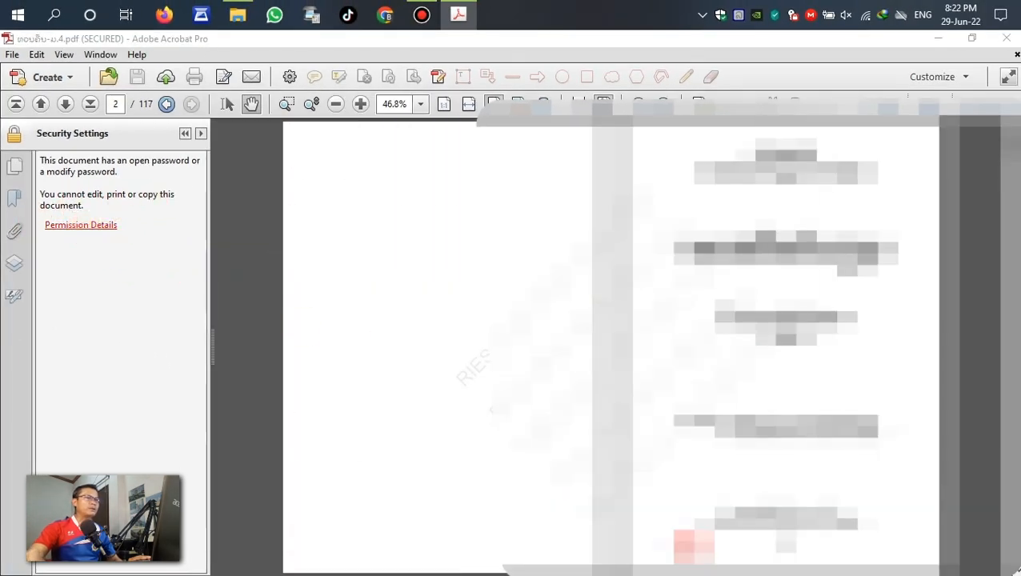
pyautogui.click(80, 224)
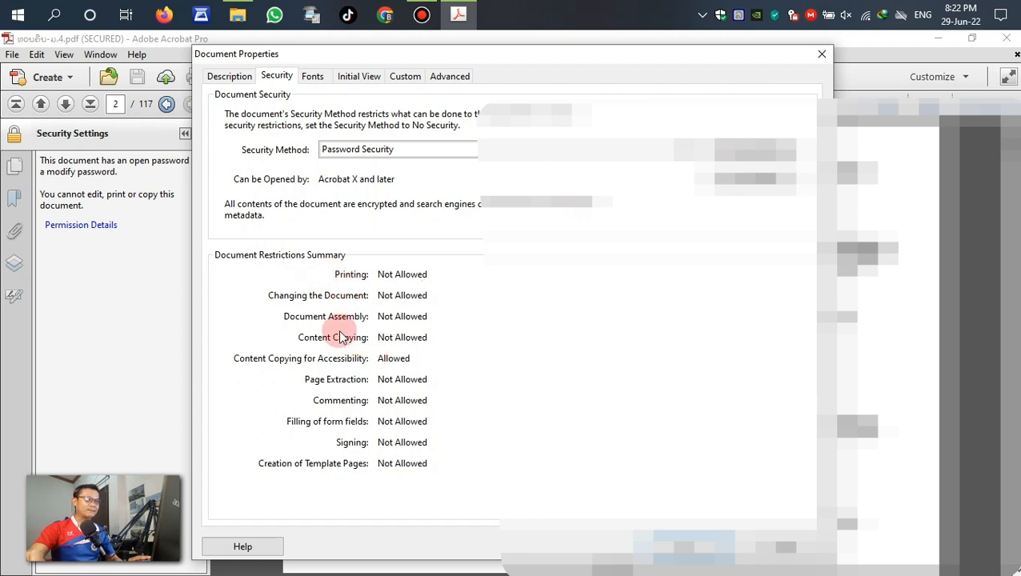
pyautogui.moveTo(336, 304)
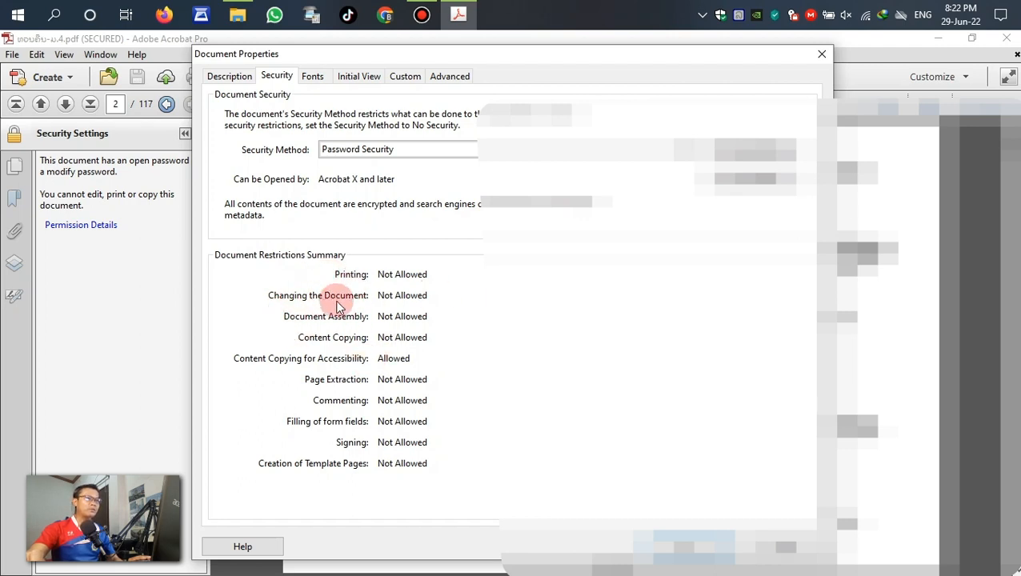
pyautogui.moveTo(326, 353)
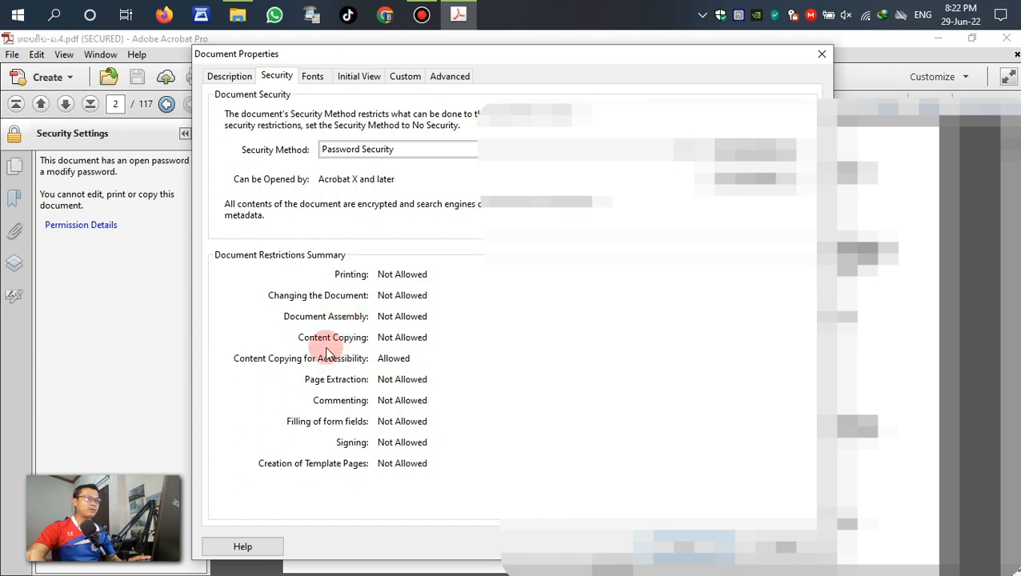
pyautogui.moveTo(303, 367)
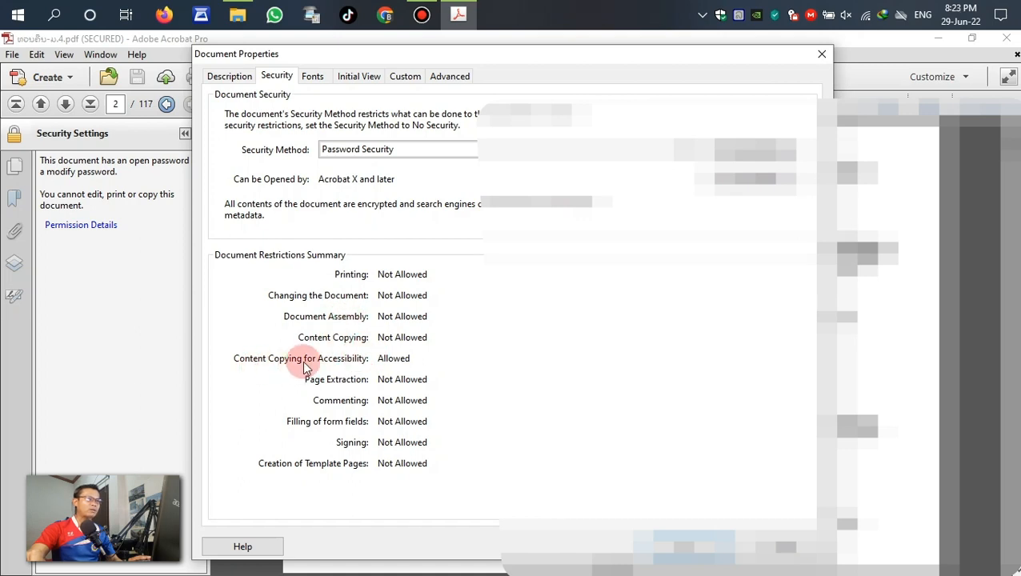
pyautogui.moveTo(361, 288)
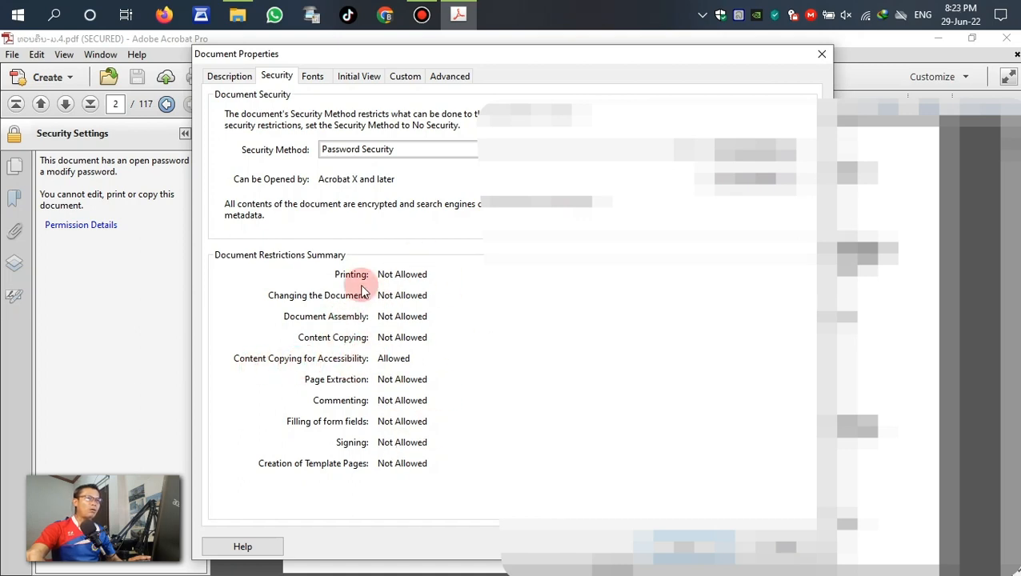
pyautogui.moveTo(448, 371)
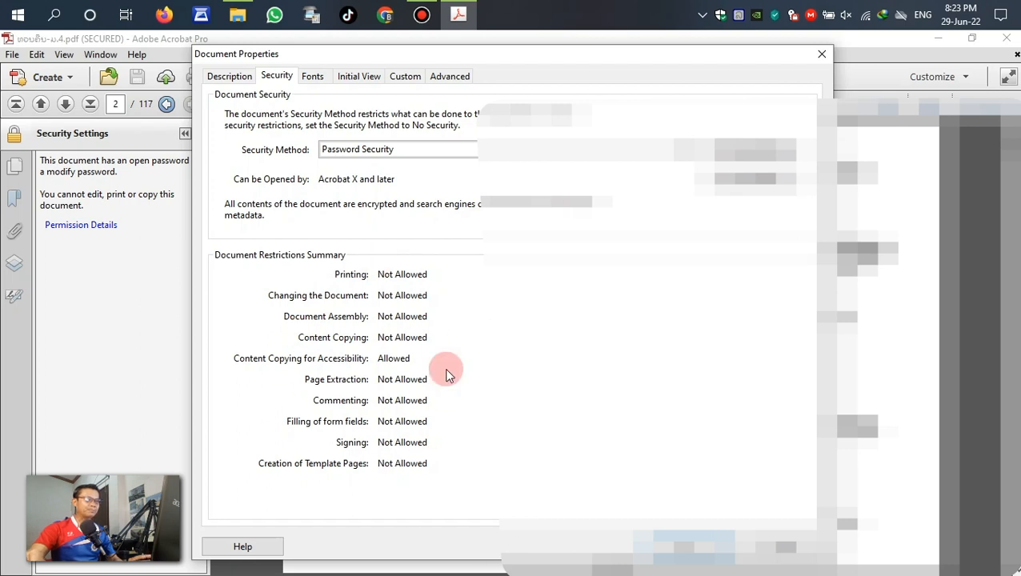
pyautogui.moveTo(402, 374)
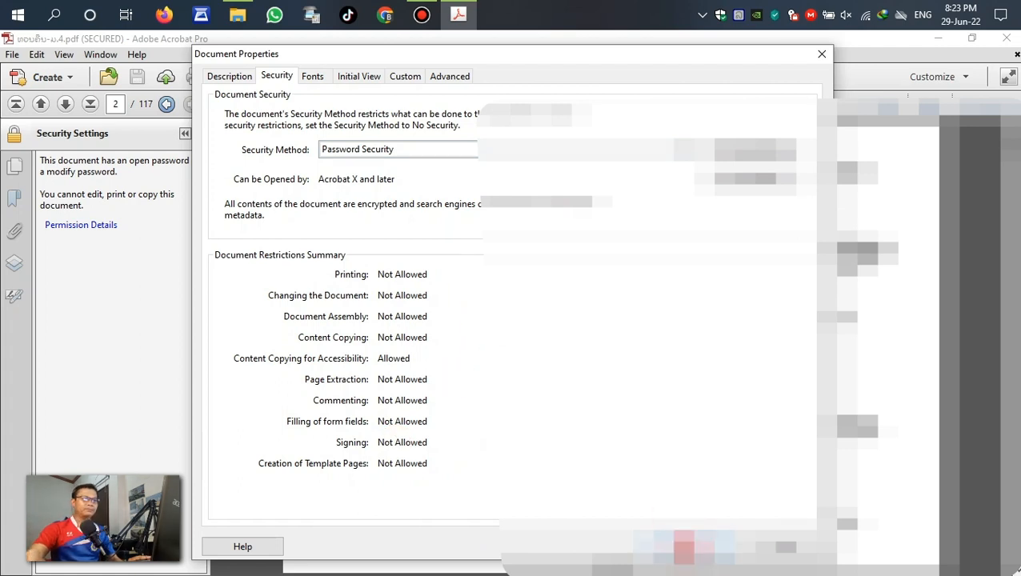
# Step: Close the document properties and attempt to print the secured document
pyautogui.click(818, 54)
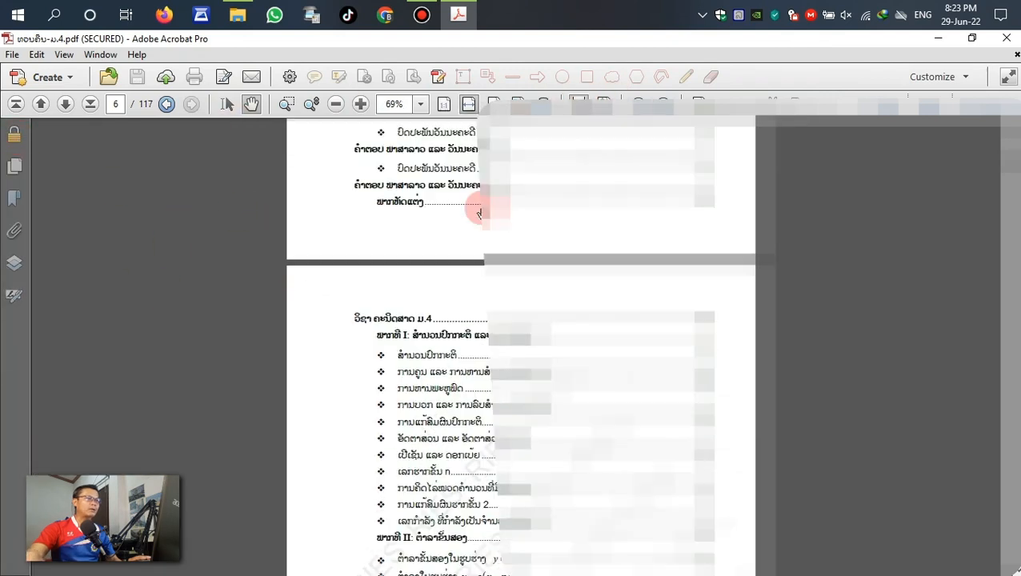
pyautogui.click(64, 104)
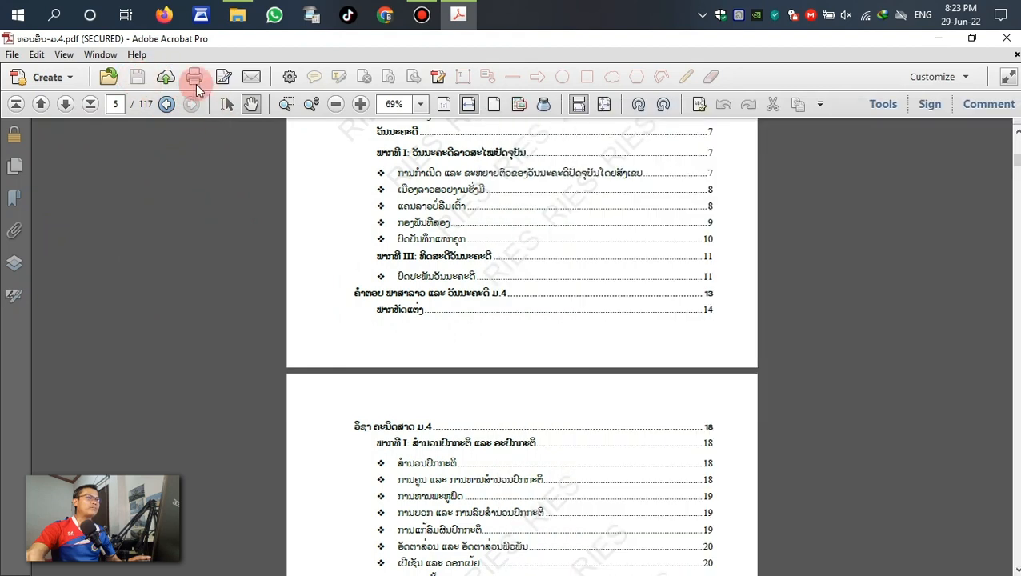
pyautogui.moveTo(662, 104)
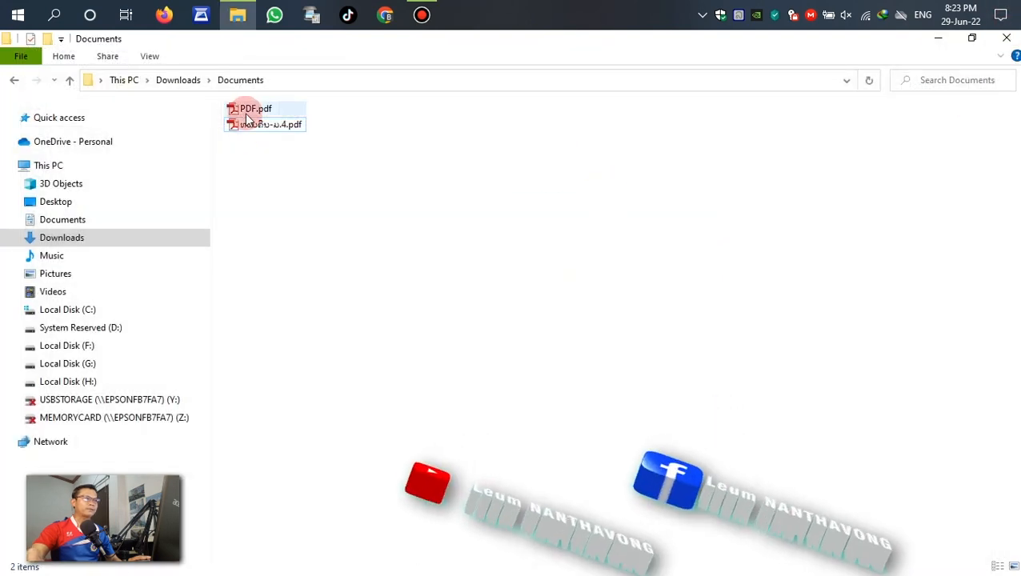
# Step: Open PDF.pdf in Acrobat, start editing its page text, then close the Documents folder window
pyautogui.click(250, 109)
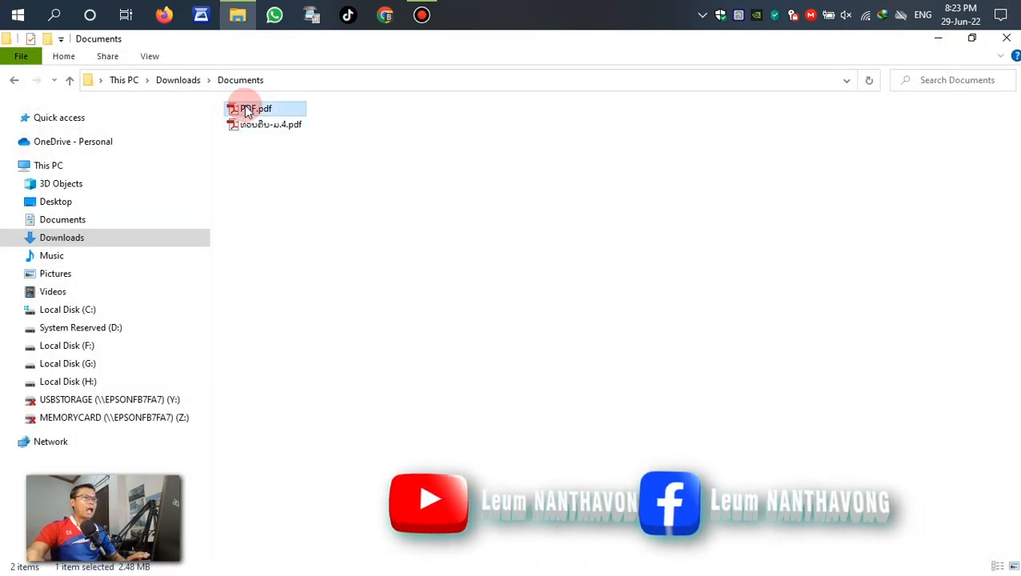
pyautogui.doubleClick(254, 108)
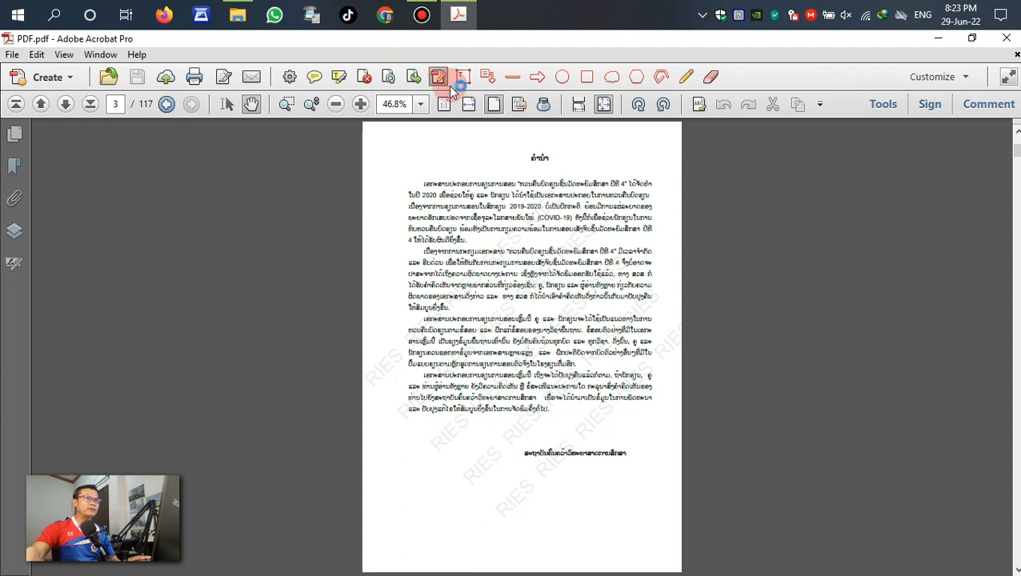
pyautogui.click(435, 77)
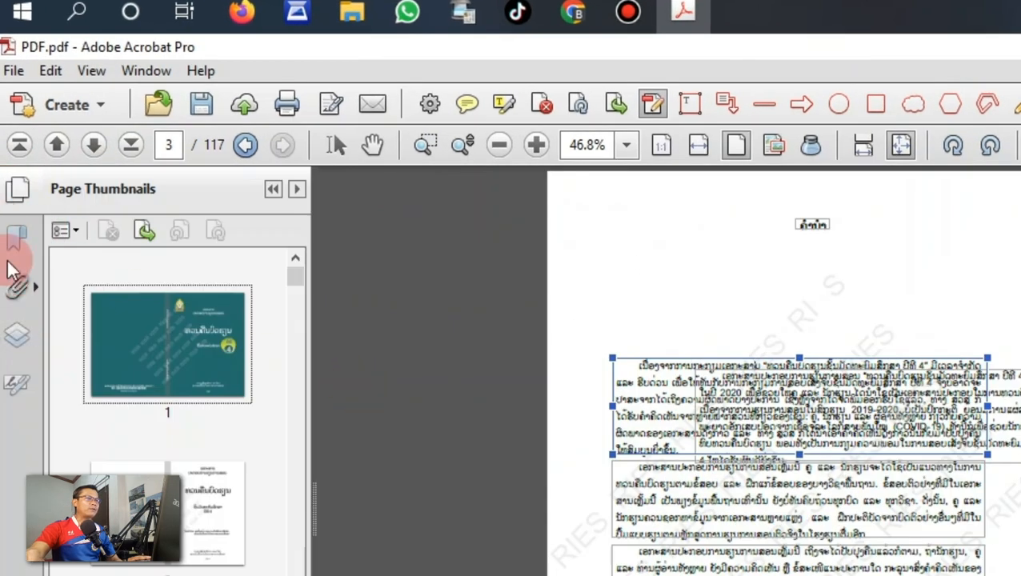
pyautogui.moveTo(16, 192)
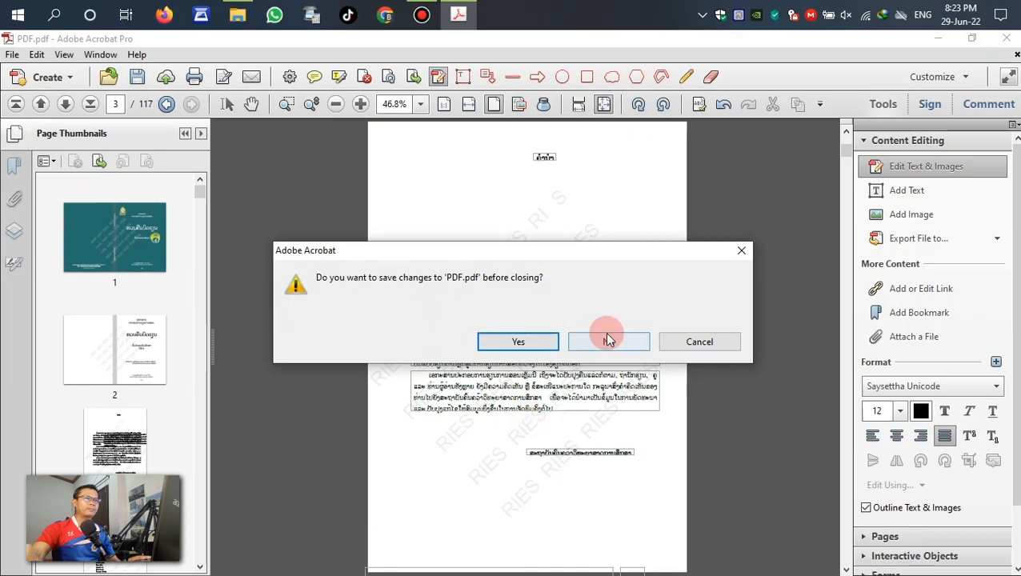
pyautogui.click(608, 343)
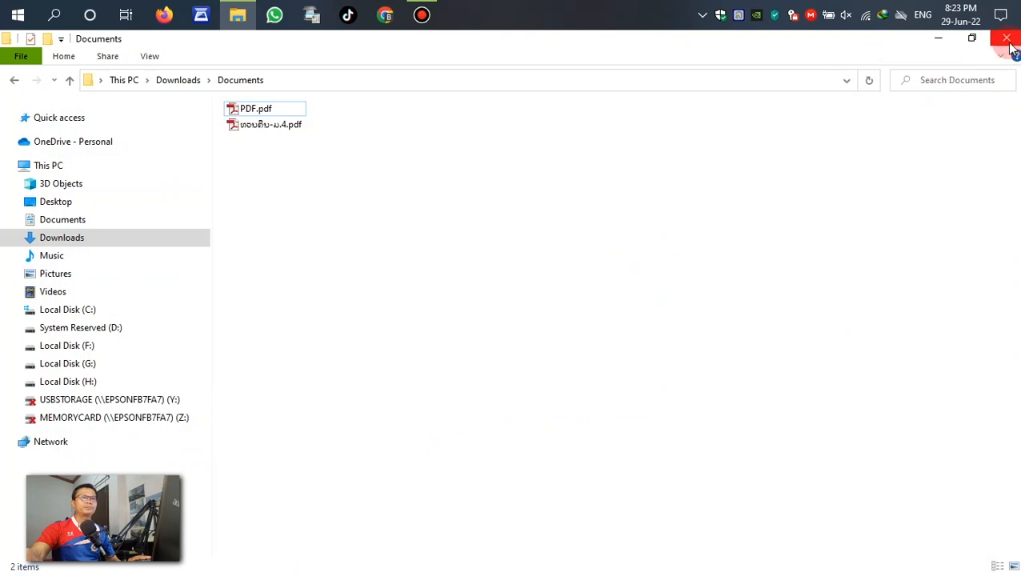
pyautogui.click(1006, 39)
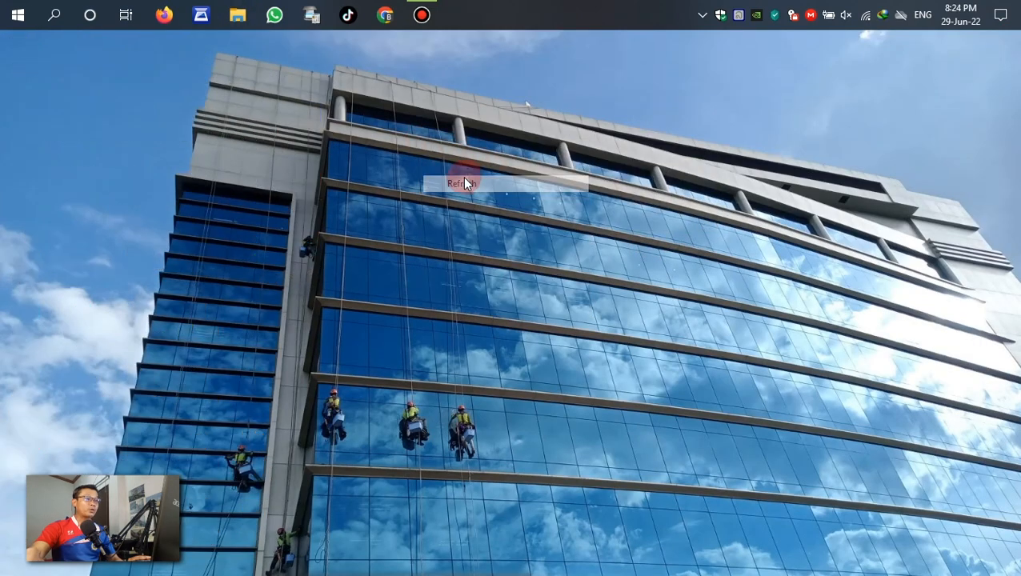
# Step: Launch Chrome and search Google for 'lostmypass'
pyautogui.click(468, 182)
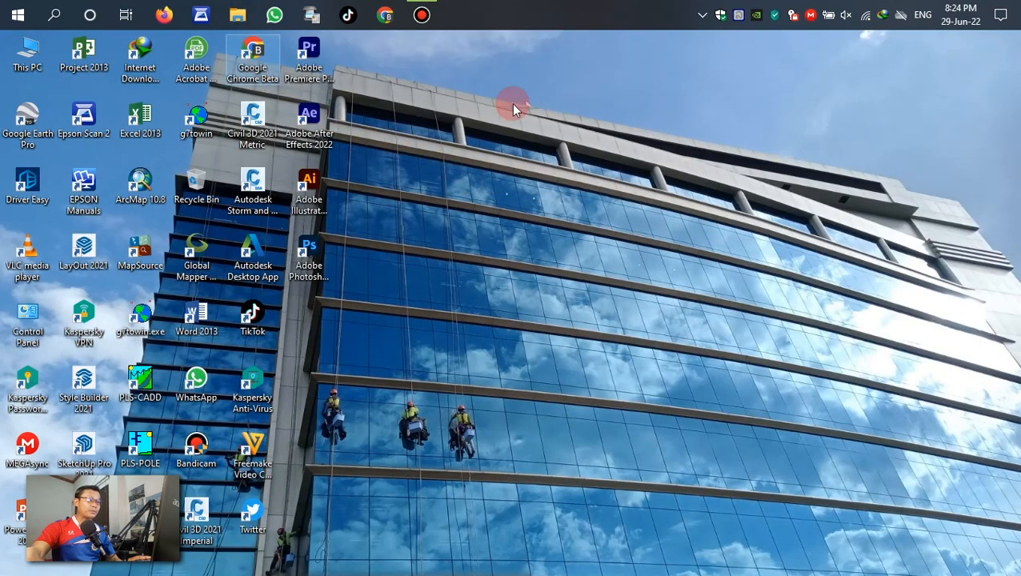
pyautogui.click(384, 16)
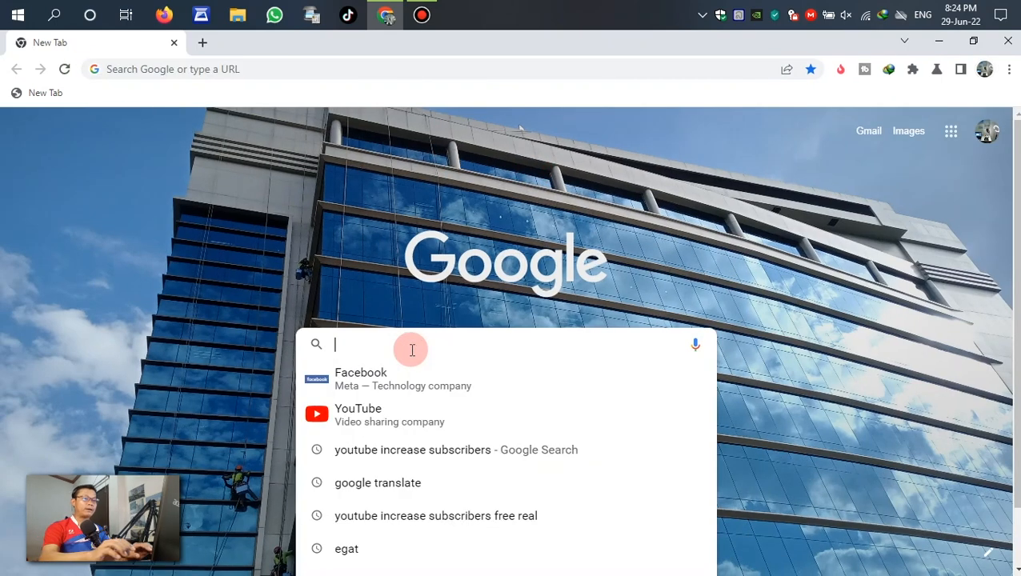
pyautogui.write('lost')
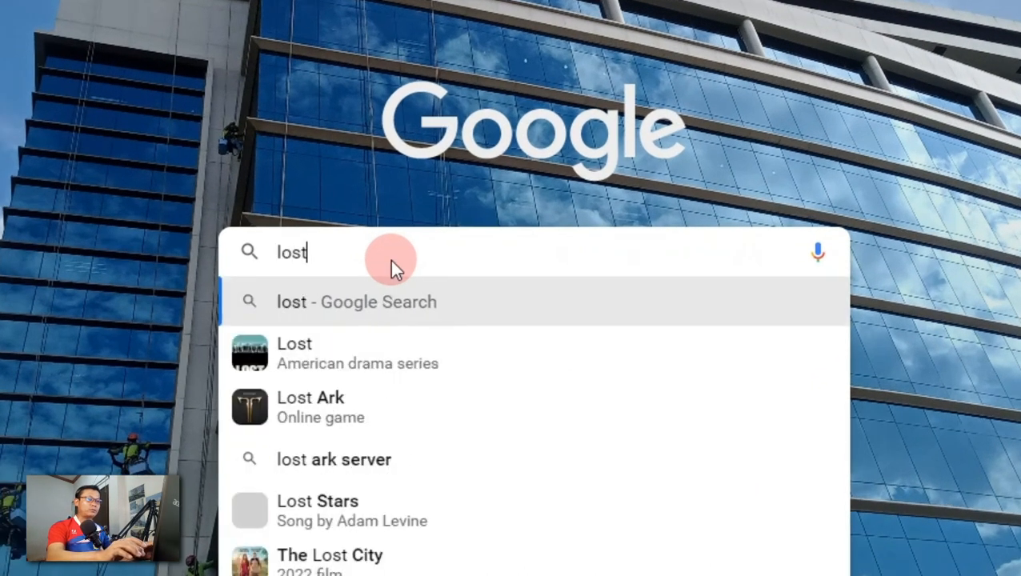
pyautogui.write('my')
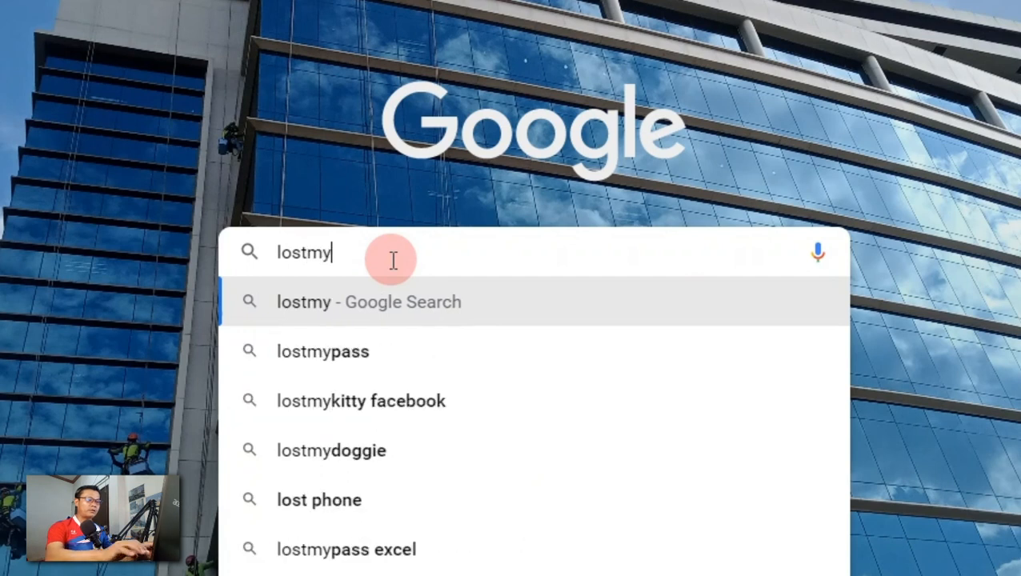
pyautogui.write('pass')
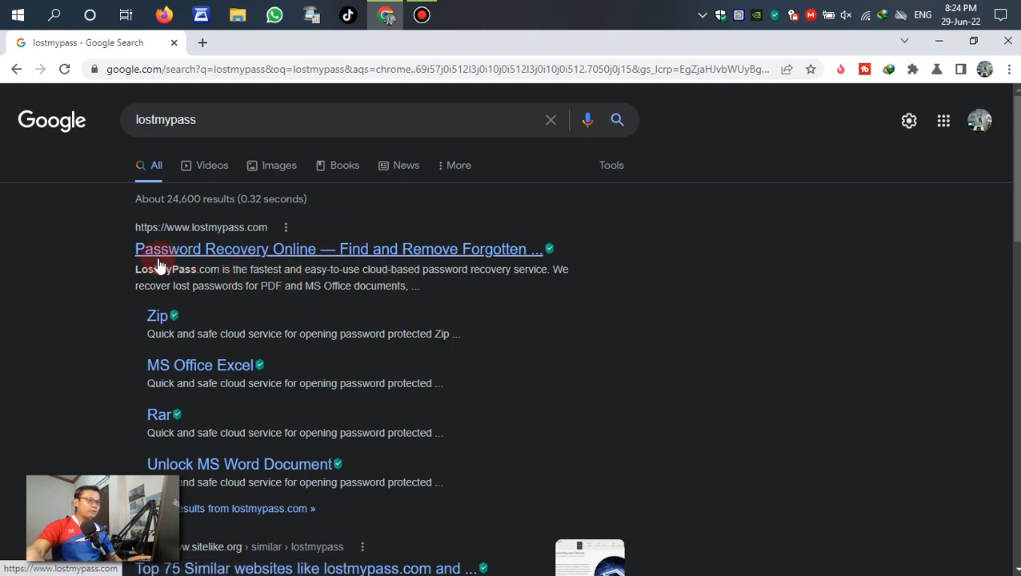
pyautogui.moveTo(297, 256)
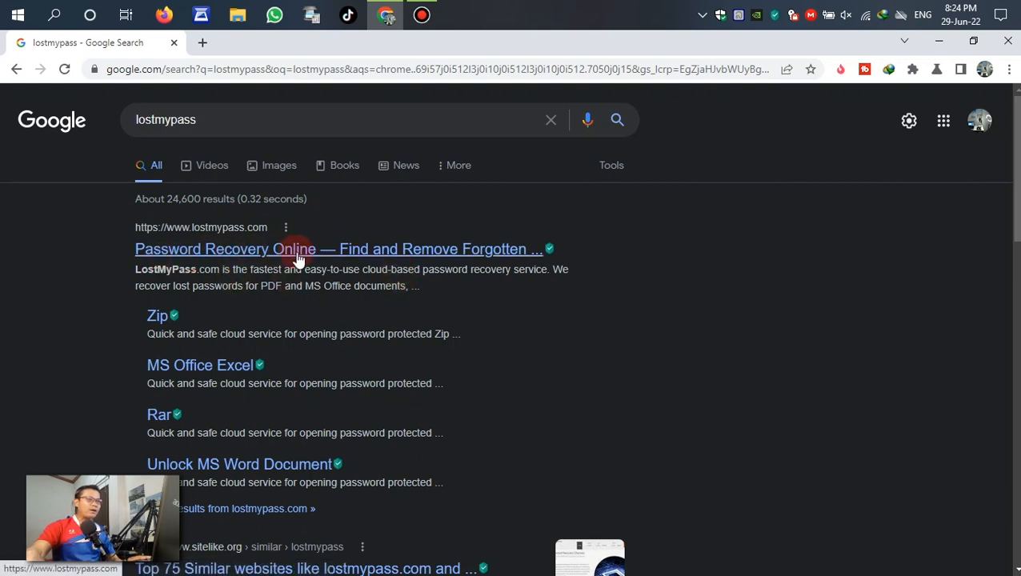
pyautogui.moveTo(227, 264)
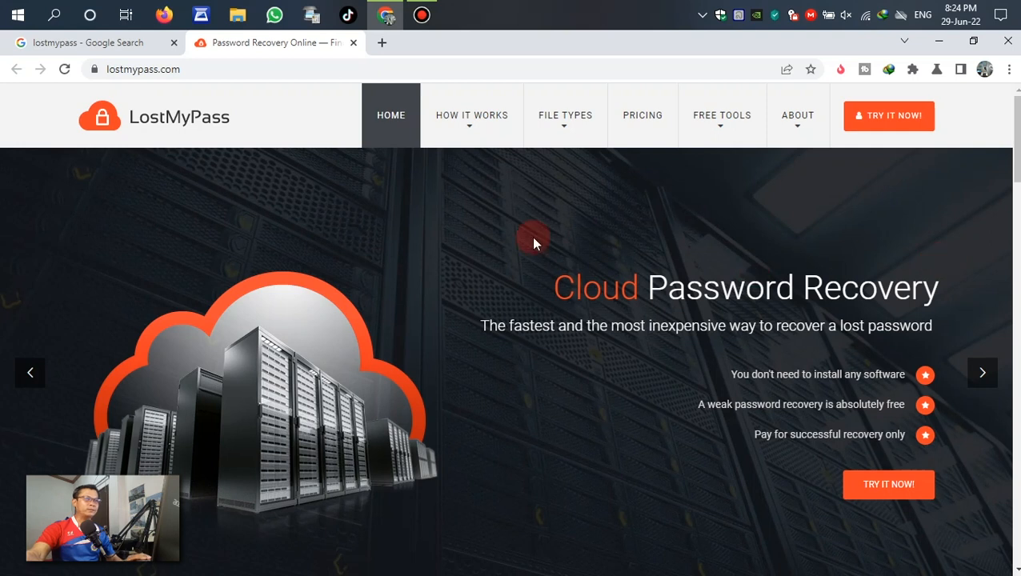
# Step: Scroll the LostMyPass home page and start the online password recovery process
pyautogui.scroll(-3)
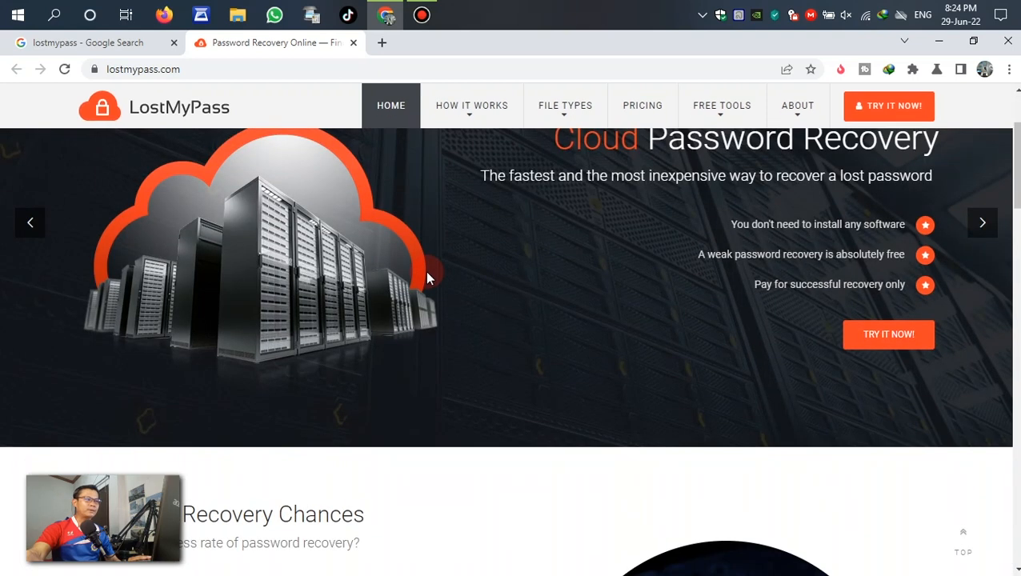
pyautogui.scroll(-3)
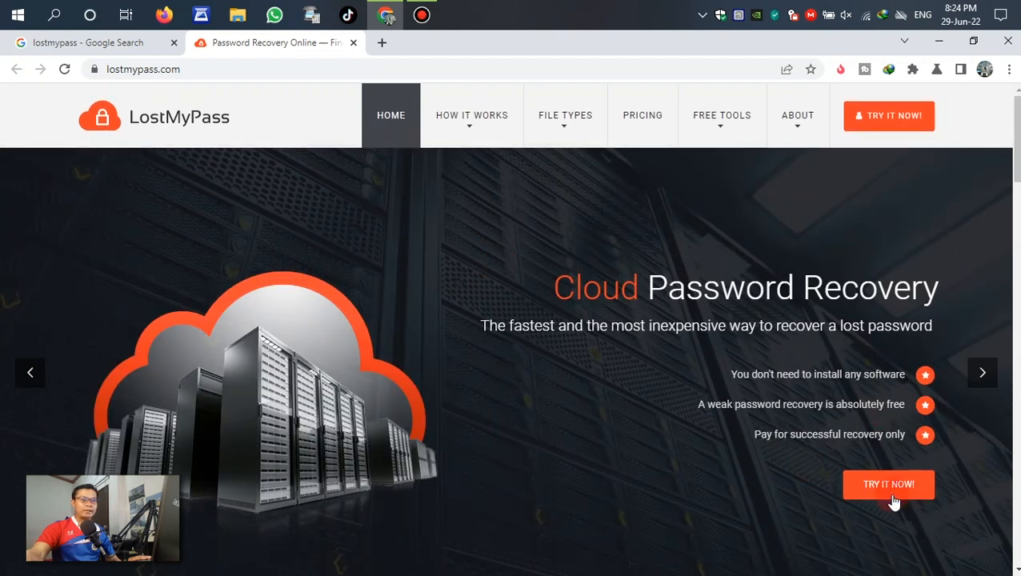
pyautogui.moveTo(890, 120)
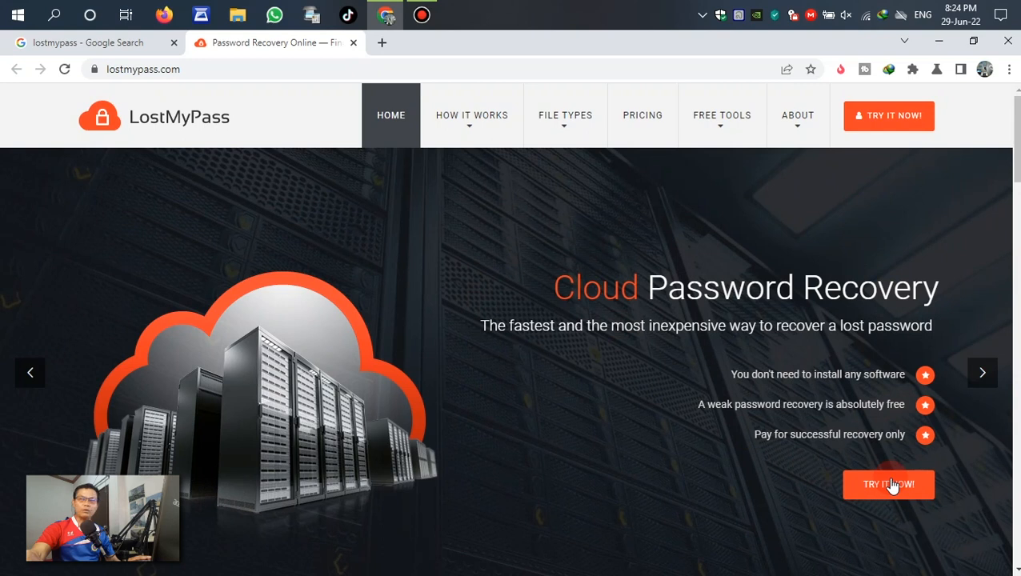
pyautogui.moveTo(886, 503)
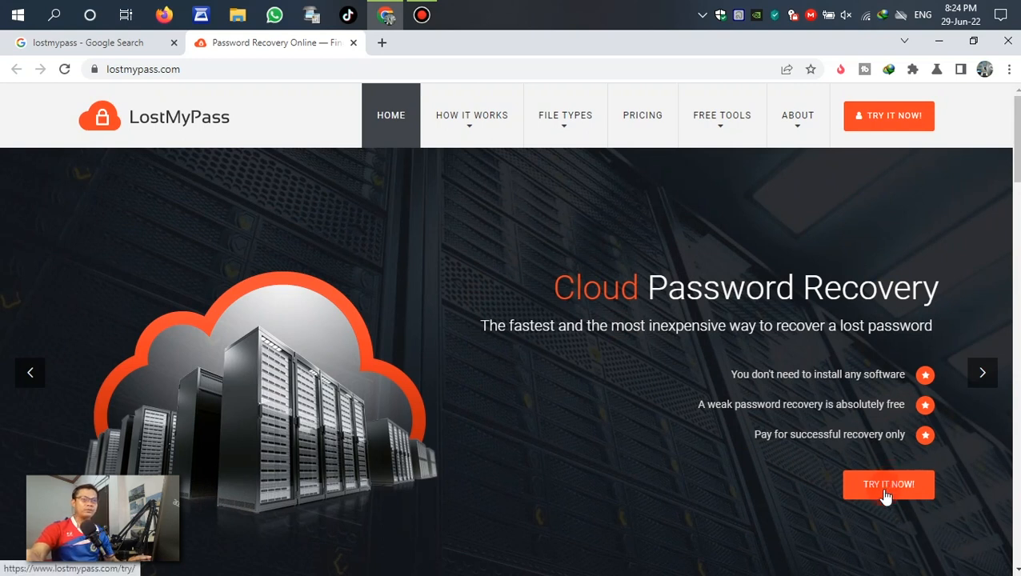
pyautogui.click(888, 483)
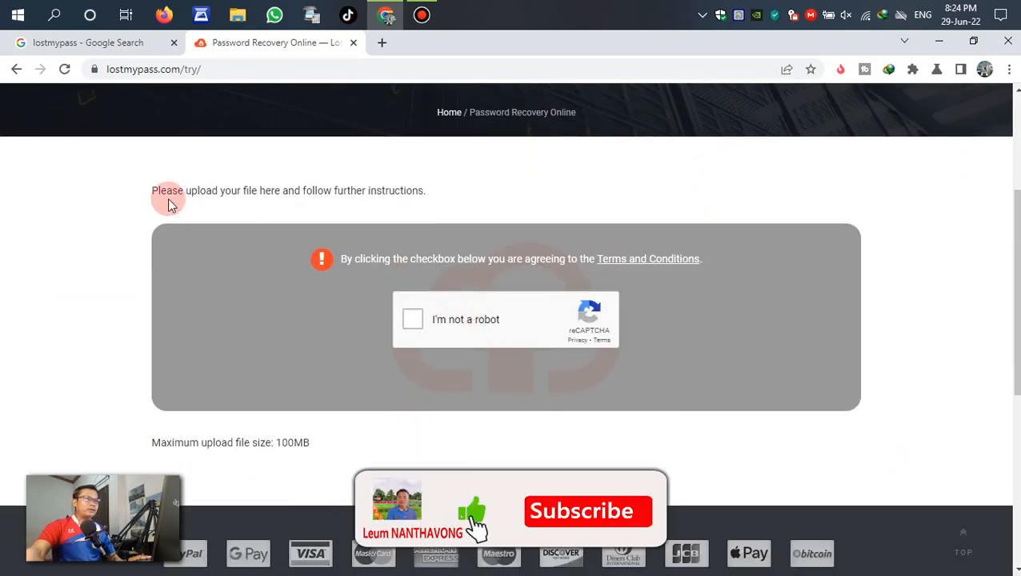
pyautogui.moveTo(361, 281)
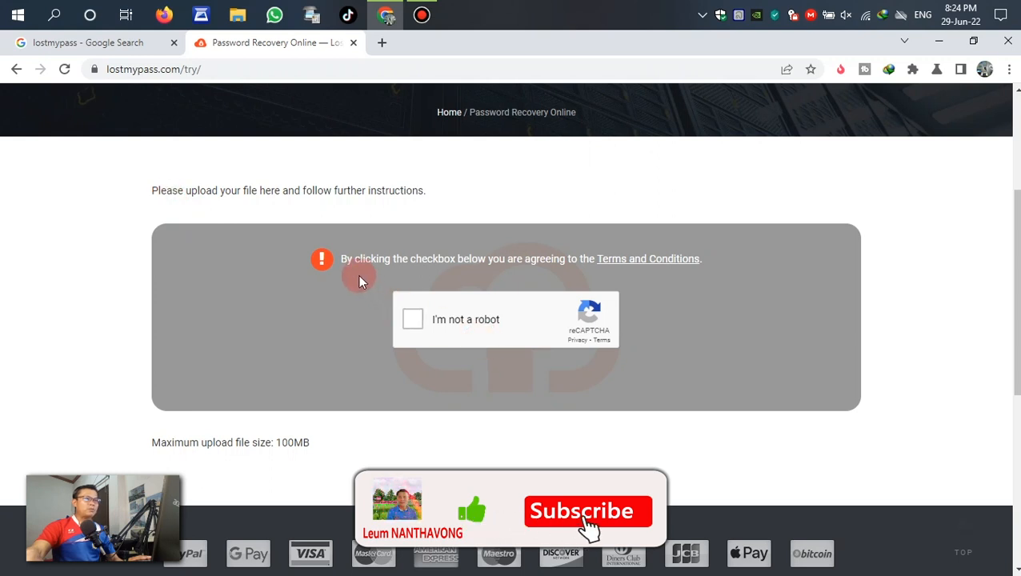
# Step: Pass the 'I'm not a robot' reCAPTCHA check on the upload page
pyautogui.click(581, 512)
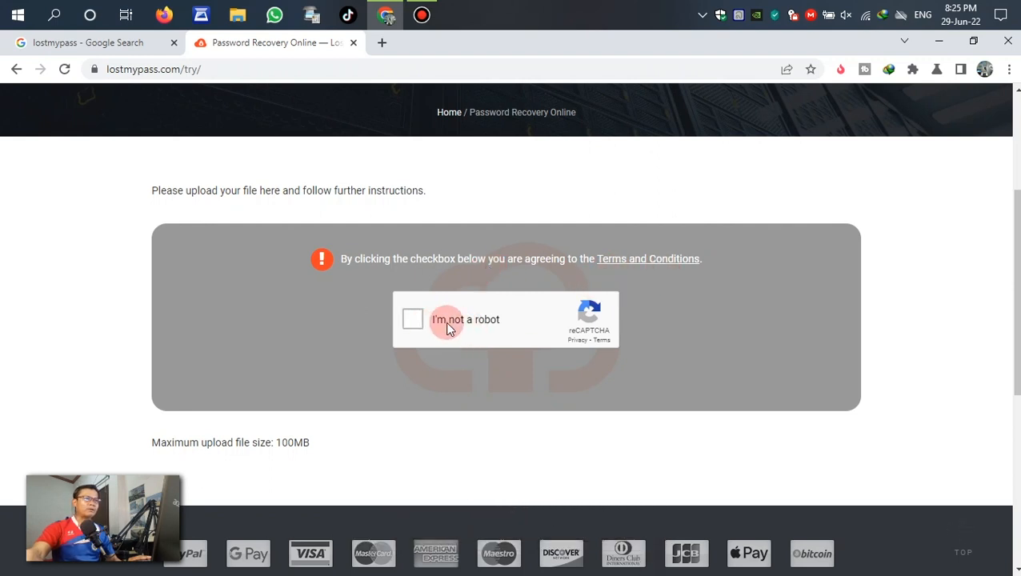
pyautogui.click(413, 319)
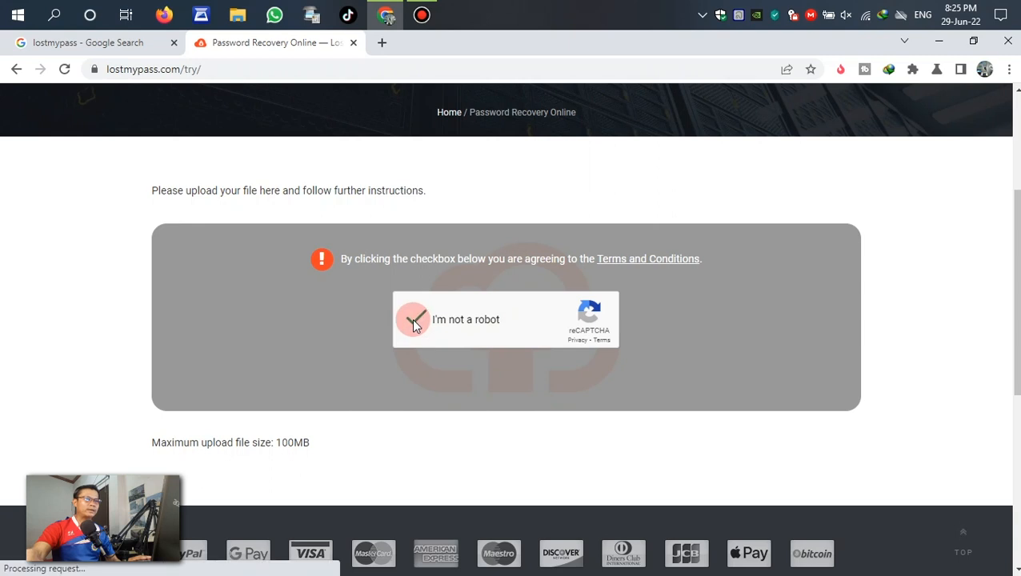
pyautogui.click(416, 322)
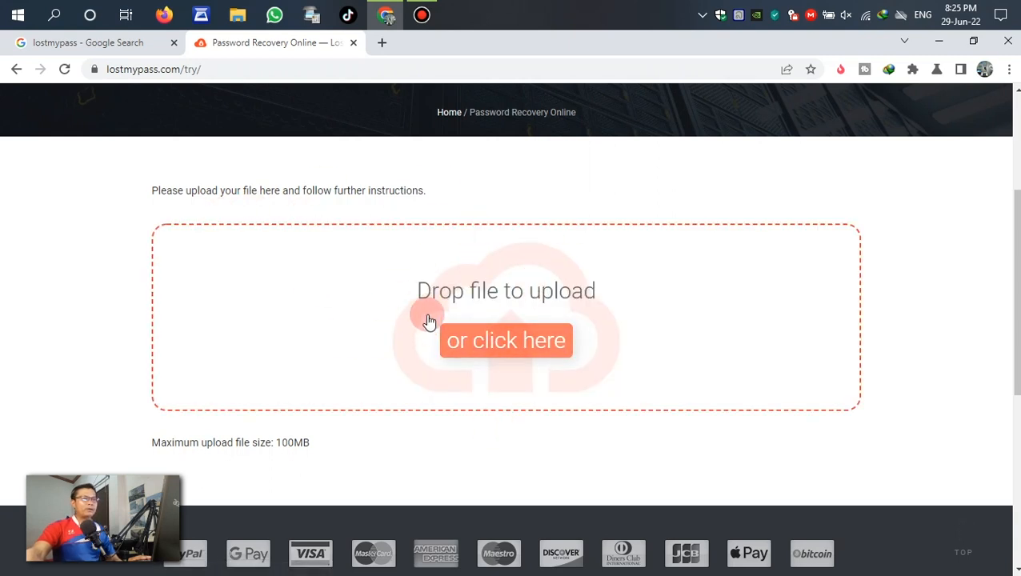
pyautogui.moveTo(491, 299)
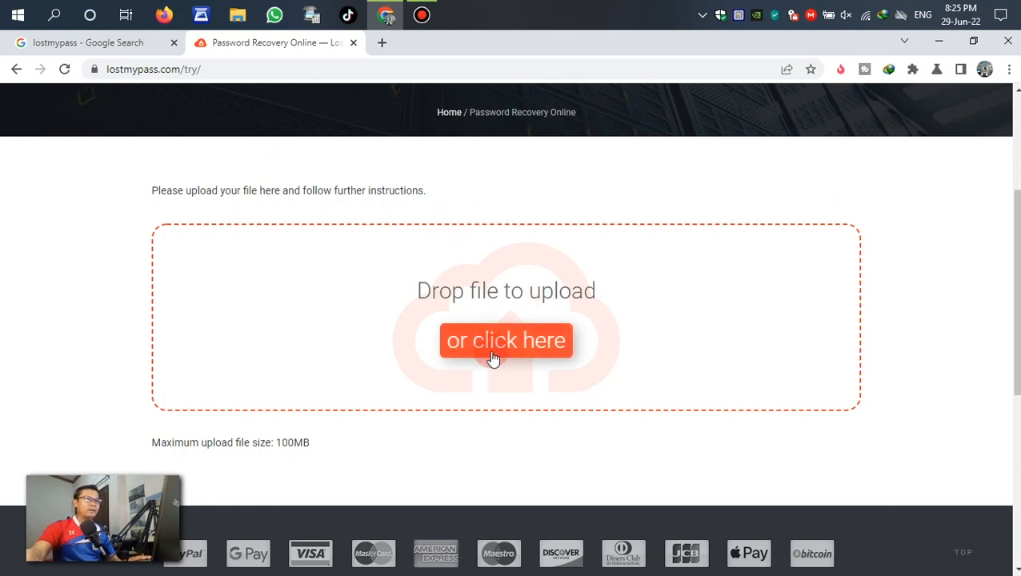
# Step: Choose the secured PDF from Downloads › Documents in the file picker and upload it
pyautogui.click(505, 339)
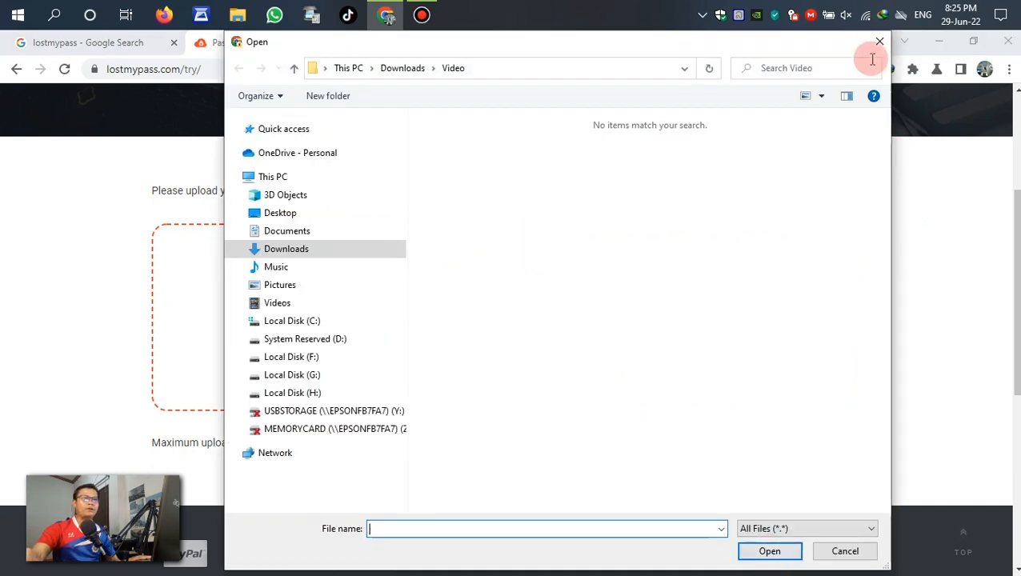
pyautogui.click(845, 550)
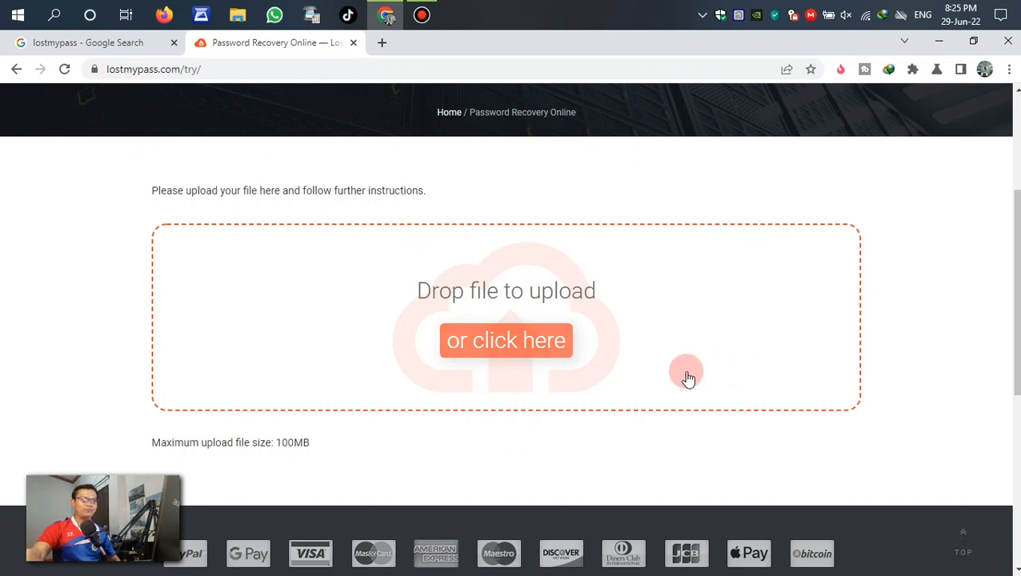
pyautogui.moveTo(512, 353)
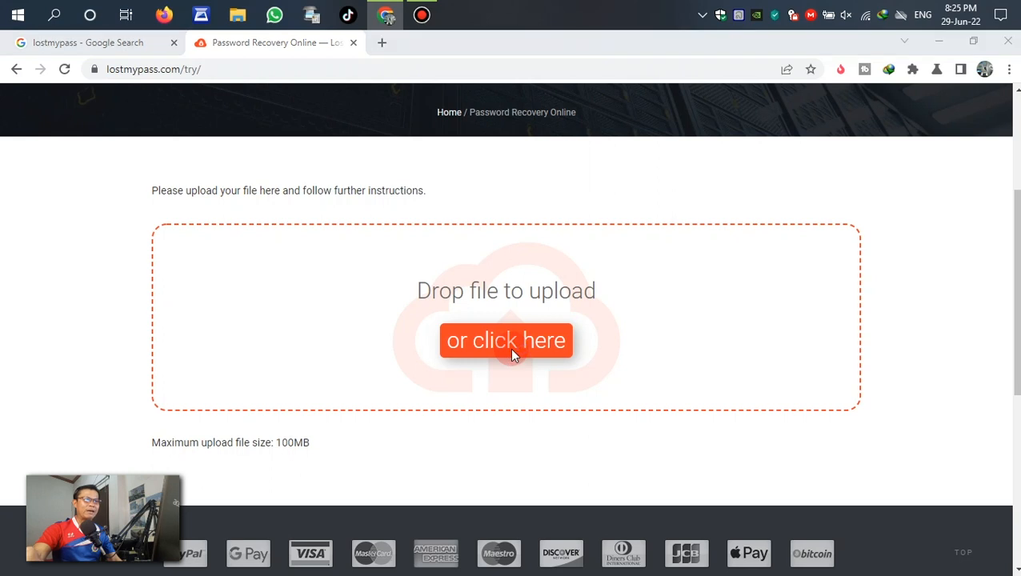
pyautogui.click(505, 340)
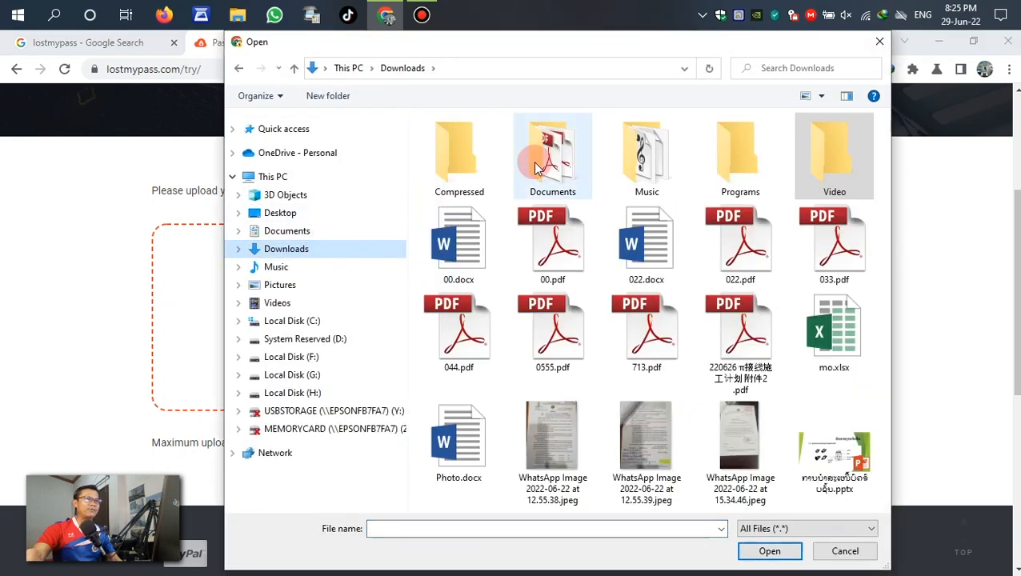
pyautogui.doubleClick(552, 152)
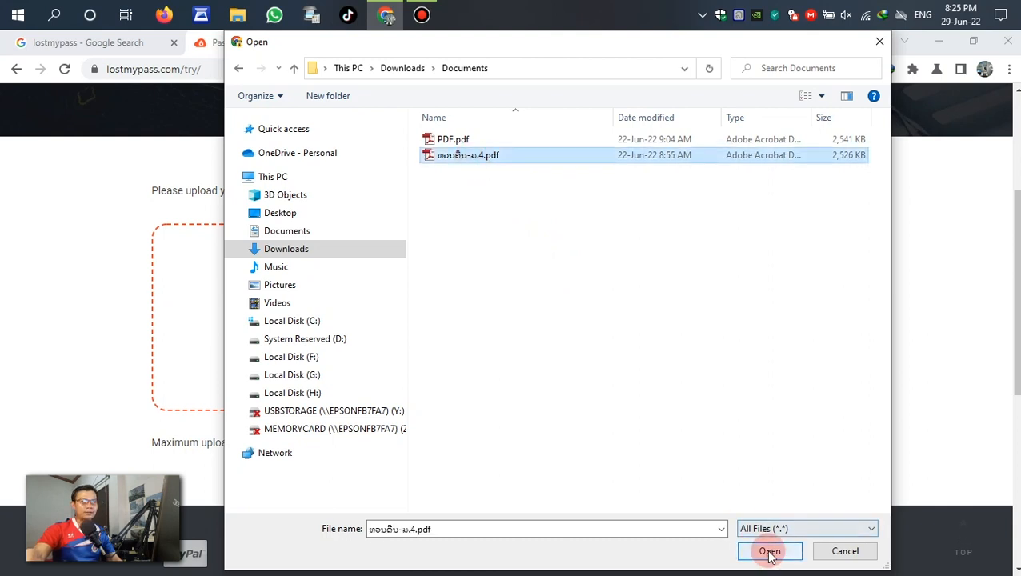
pyautogui.click(770, 550)
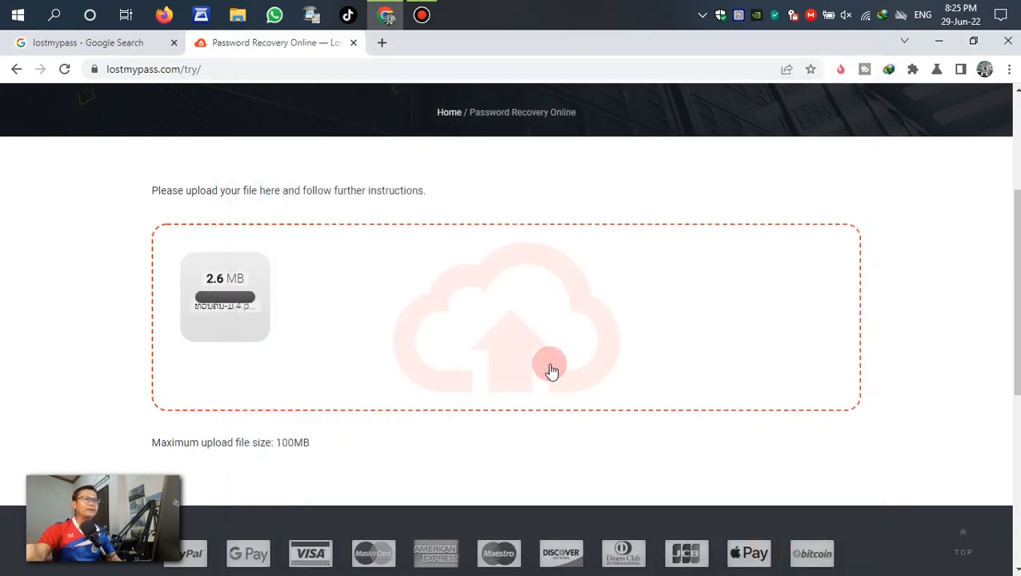
pyautogui.moveTo(547, 358)
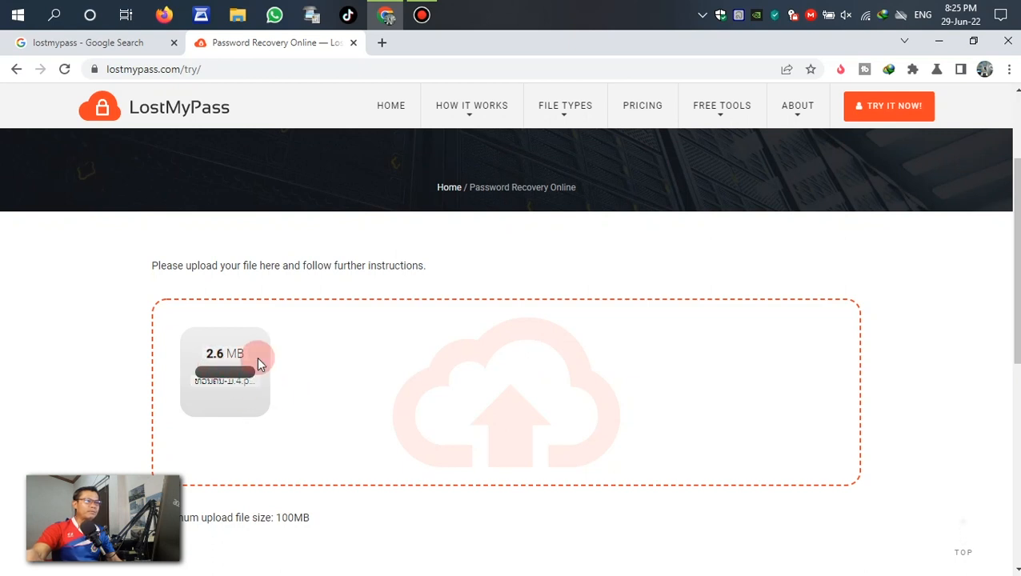
pyautogui.moveTo(938, 372)
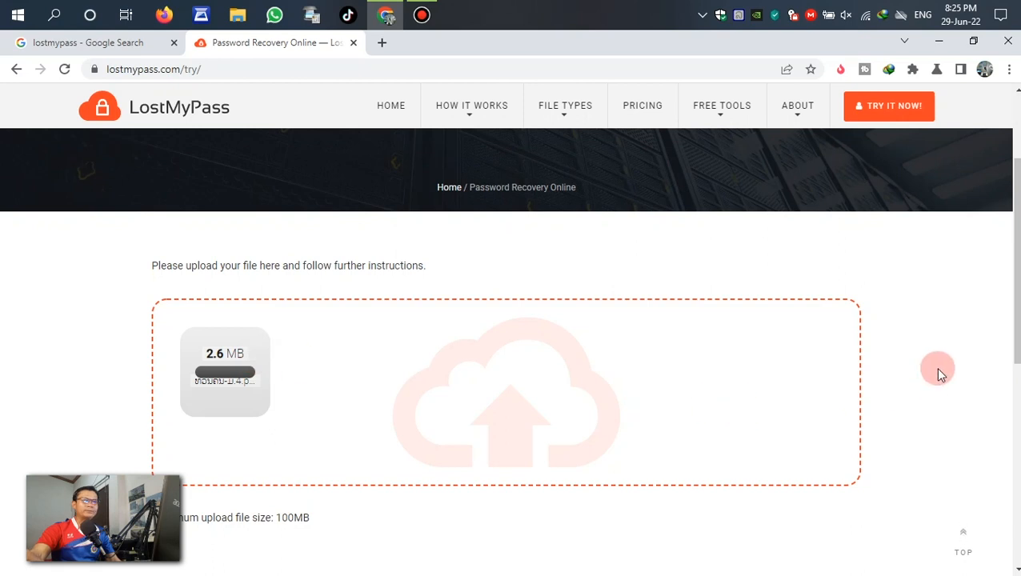
# Step: Scroll the results page showing 'Success! The document is unlocked'
pyautogui.scroll(-3)
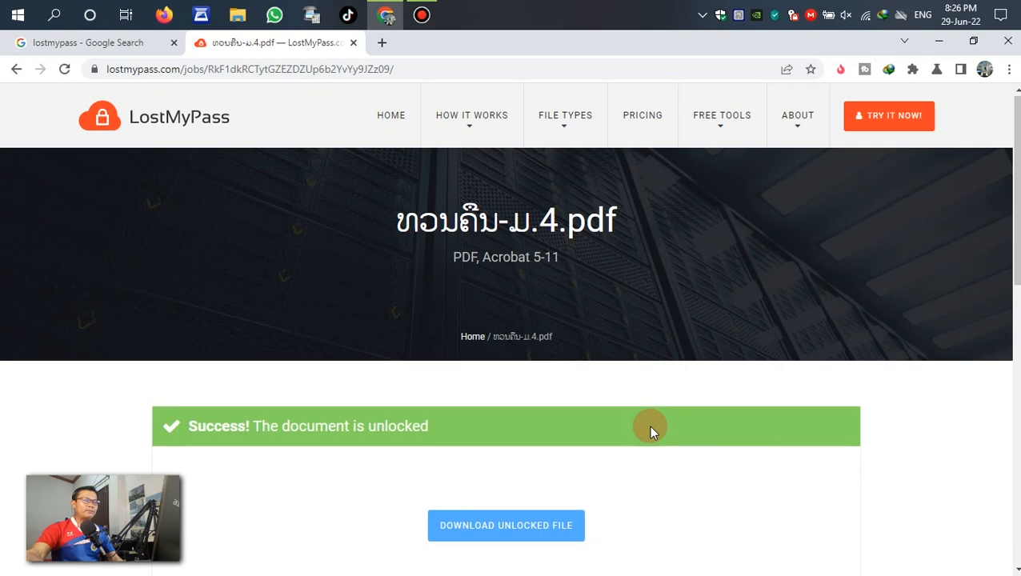
pyautogui.scroll(-3)
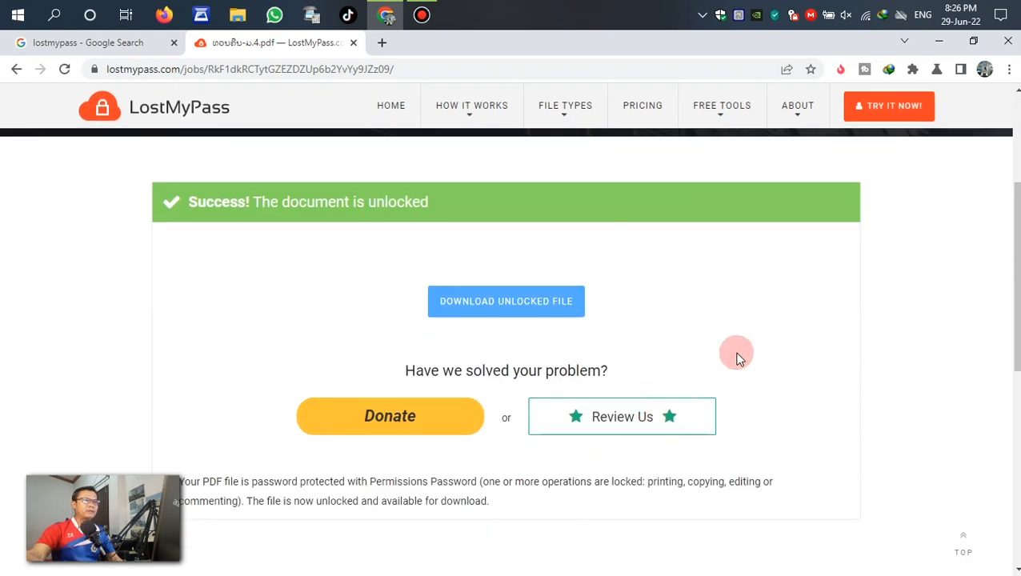
pyautogui.scroll(-3)
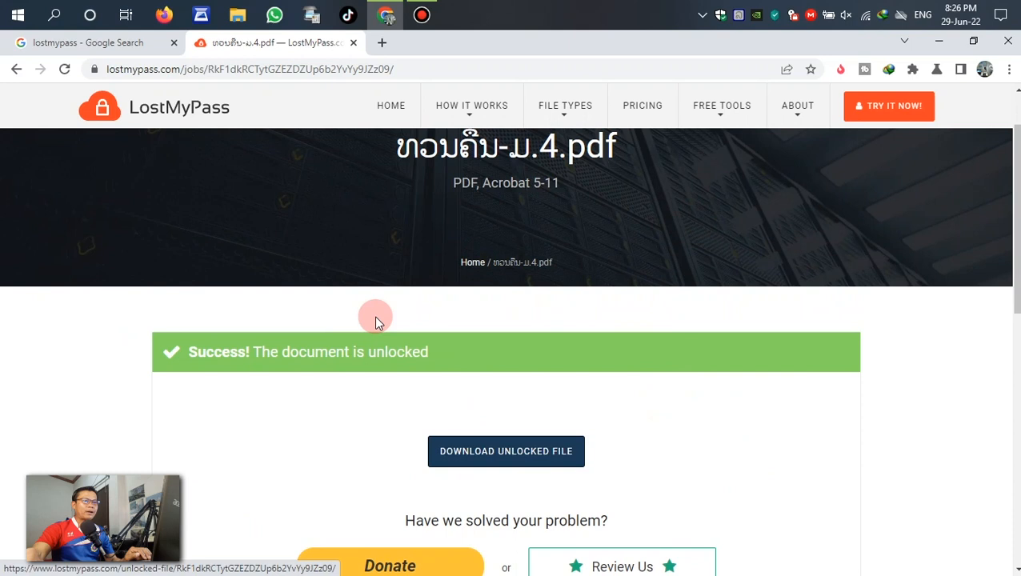
# Step: Download the unlocked file to Documents and bring up the Downloads folder
pyautogui.click(505, 452)
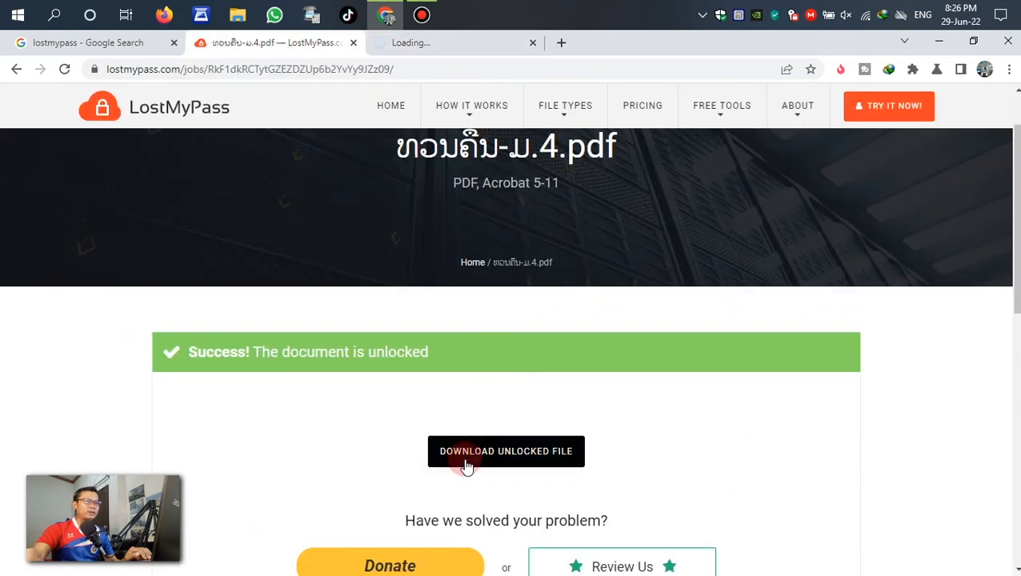
pyautogui.click(506, 451)
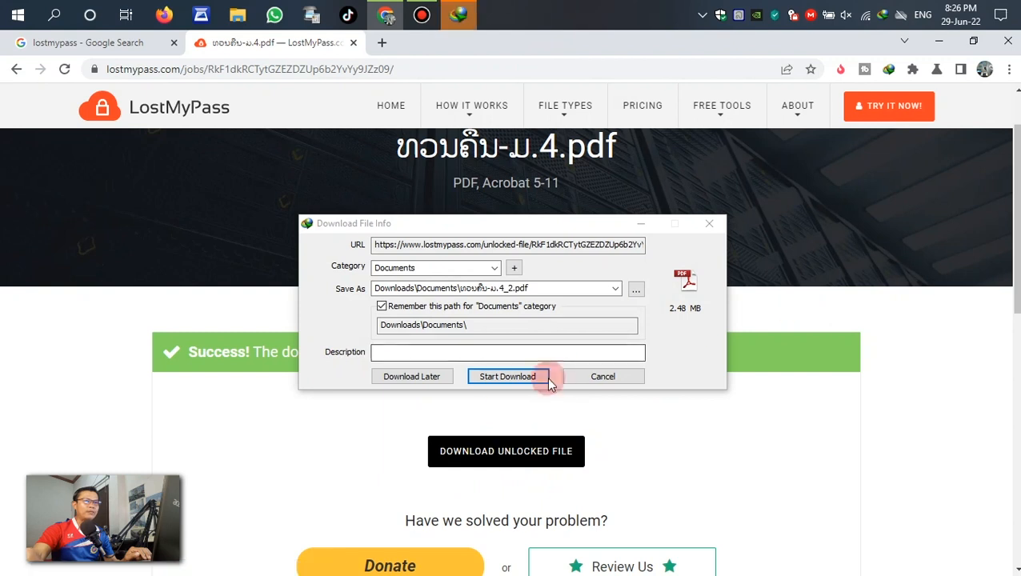
pyautogui.click(506, 376)
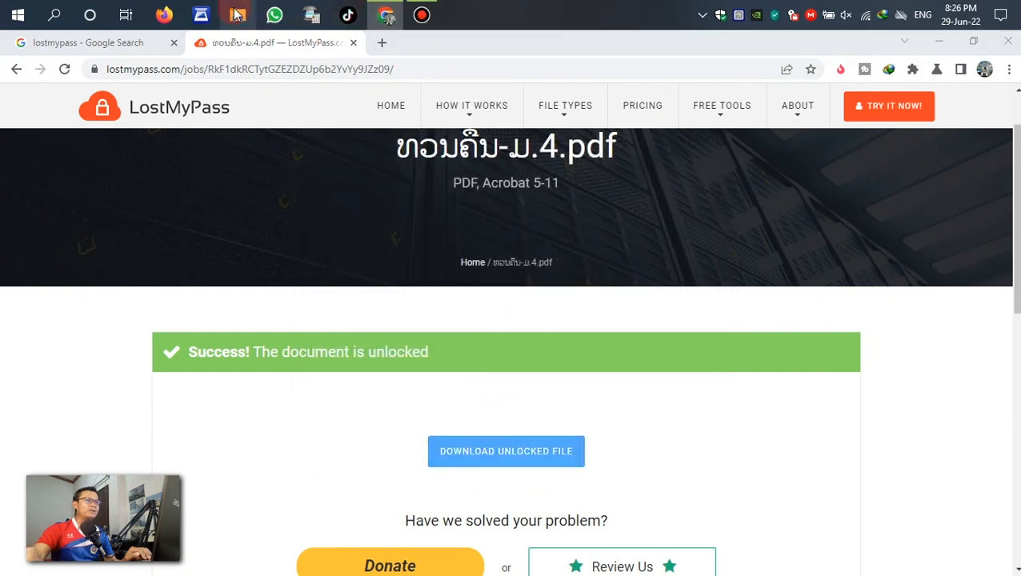
pyautogui.click(238, 14)
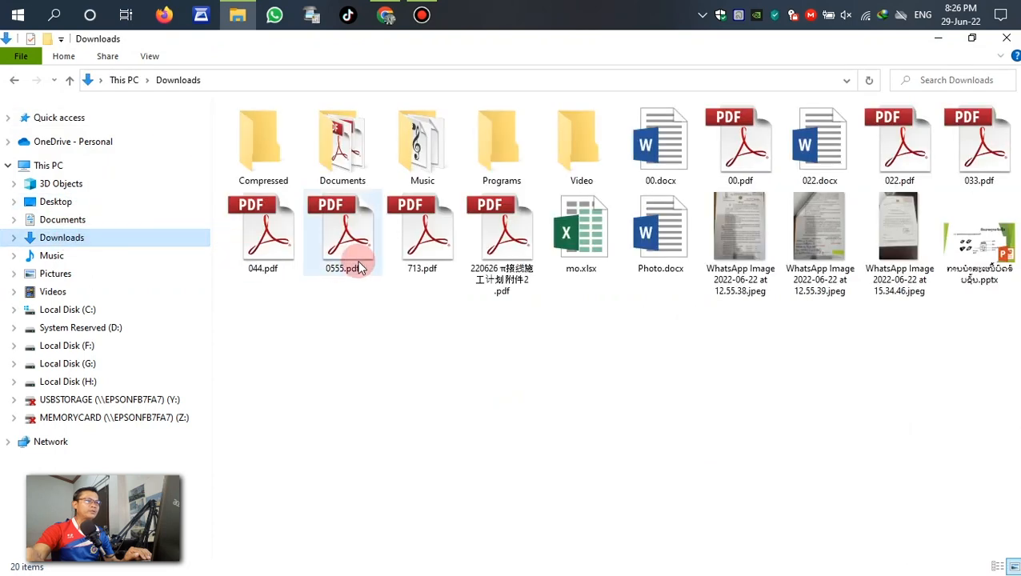
# Step: Open the unlocked _2 PDF in Acrobat, bring up the Print dialog, cancel it and close the file
pyautogui.doubleClick(342, 144)
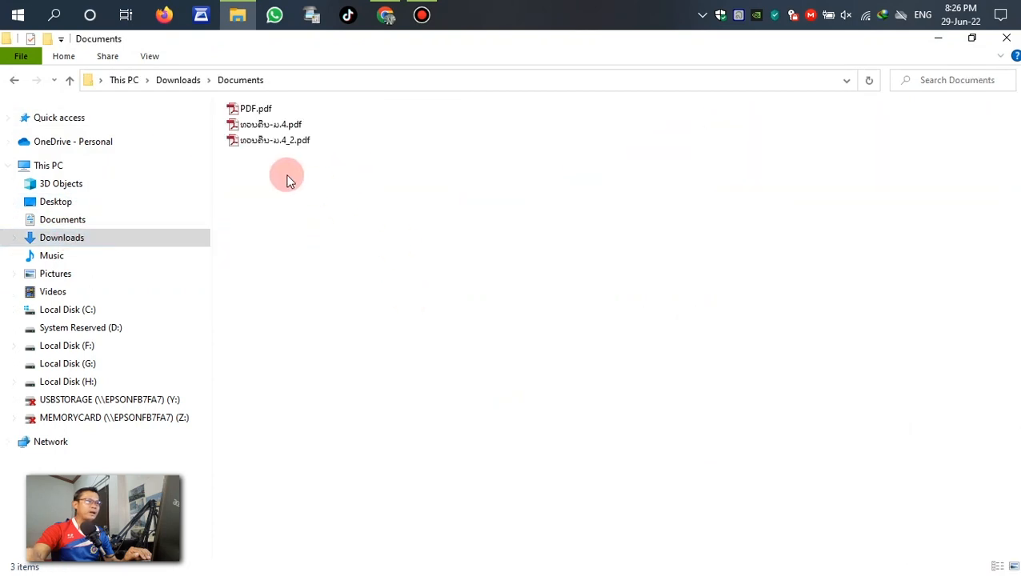
pyautogui.click(276, 141)
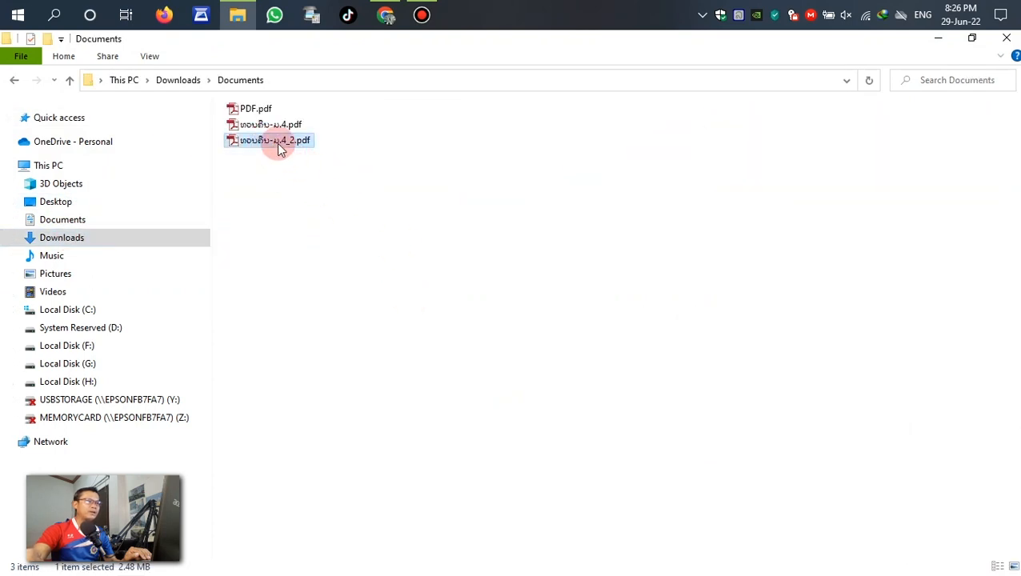
pyautogui.doubleClick(275, 140)
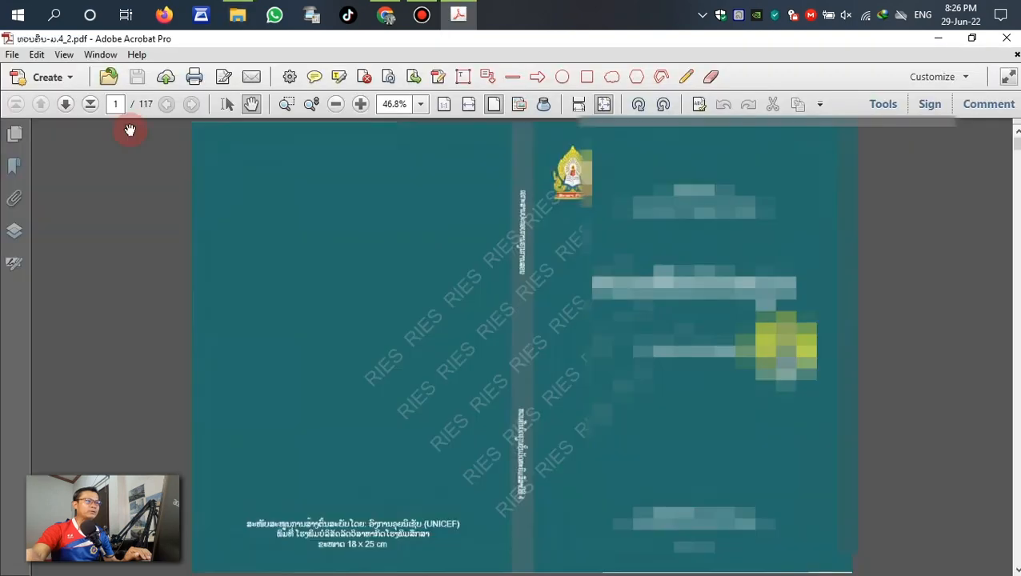
pyautogui.moveTo(246, 211)
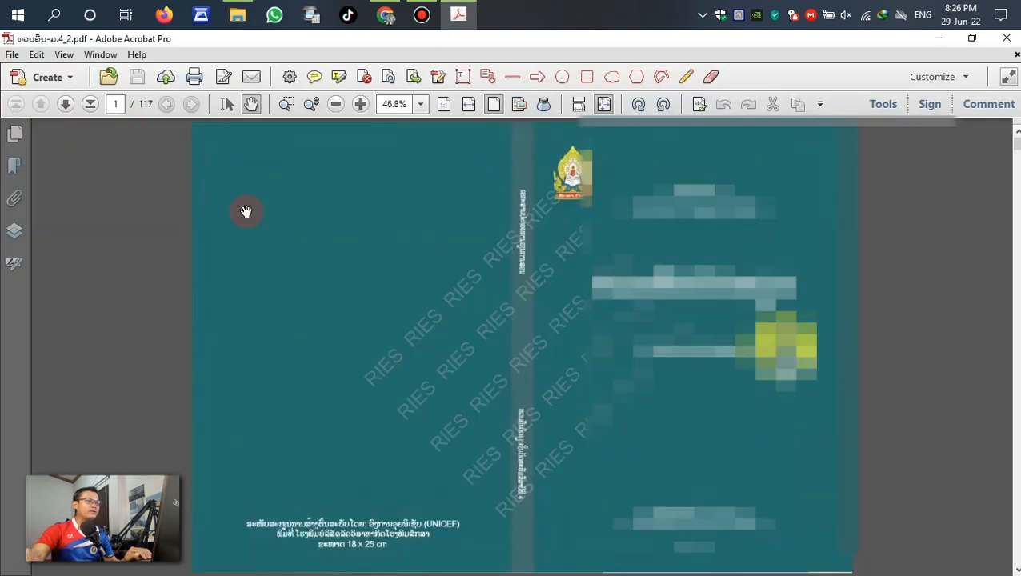
pyautogui.click(12, 137)
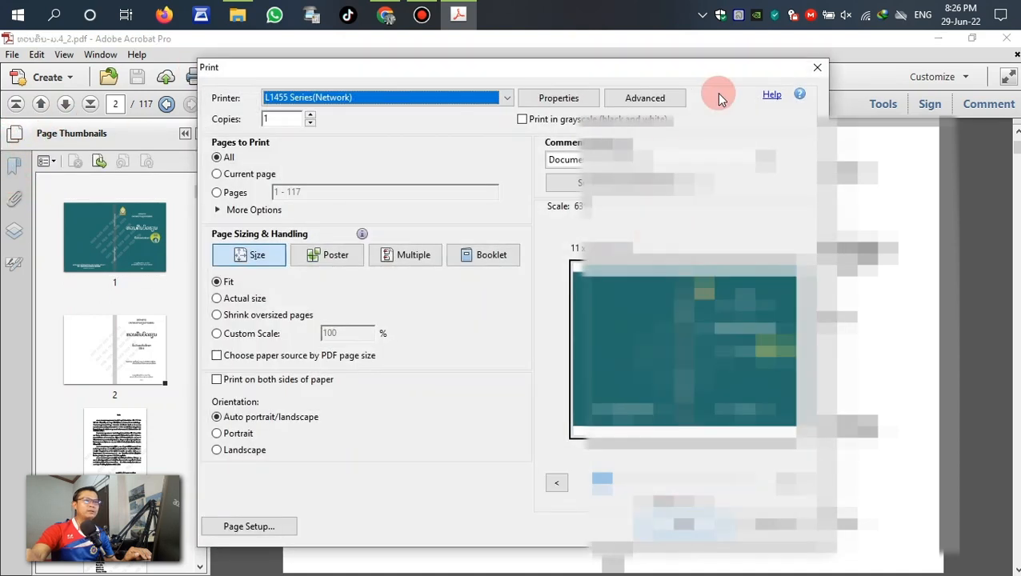
pyautogui.click(816, 67)
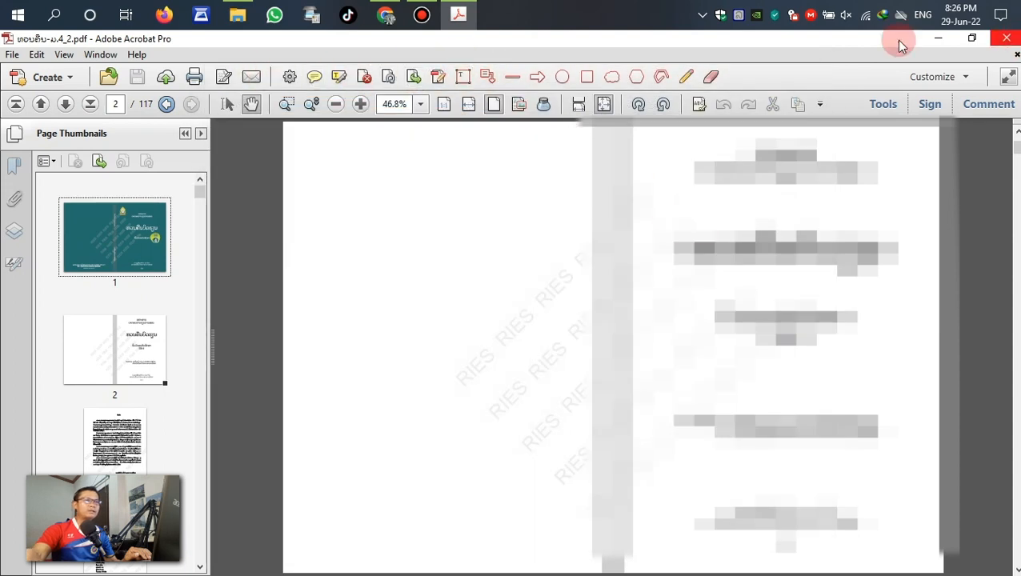
pyautogui.click(243, 14)
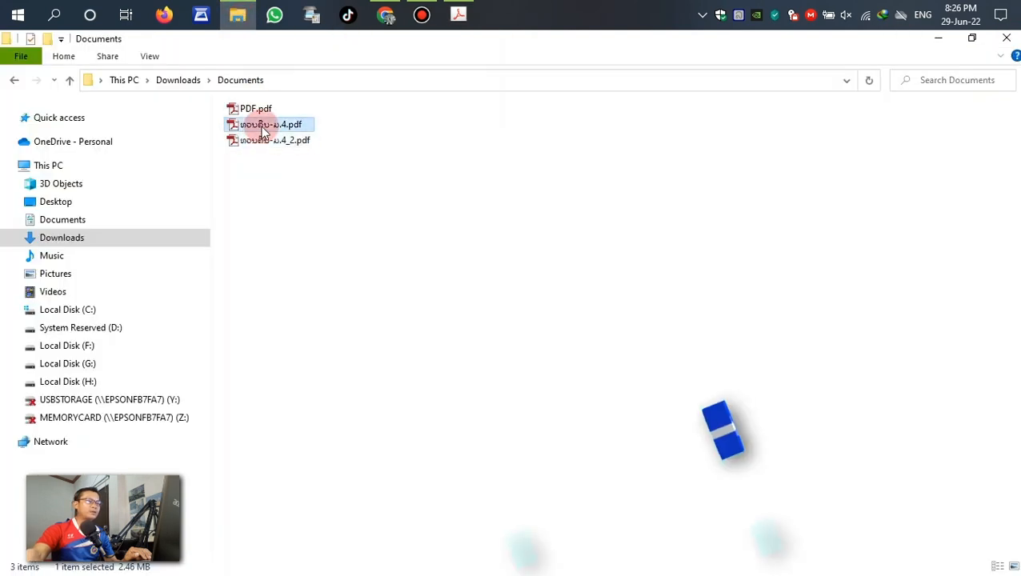
# Step: Open the original secured PDF and view its security restrictions
pyautogui.doubleClick(264, 125)
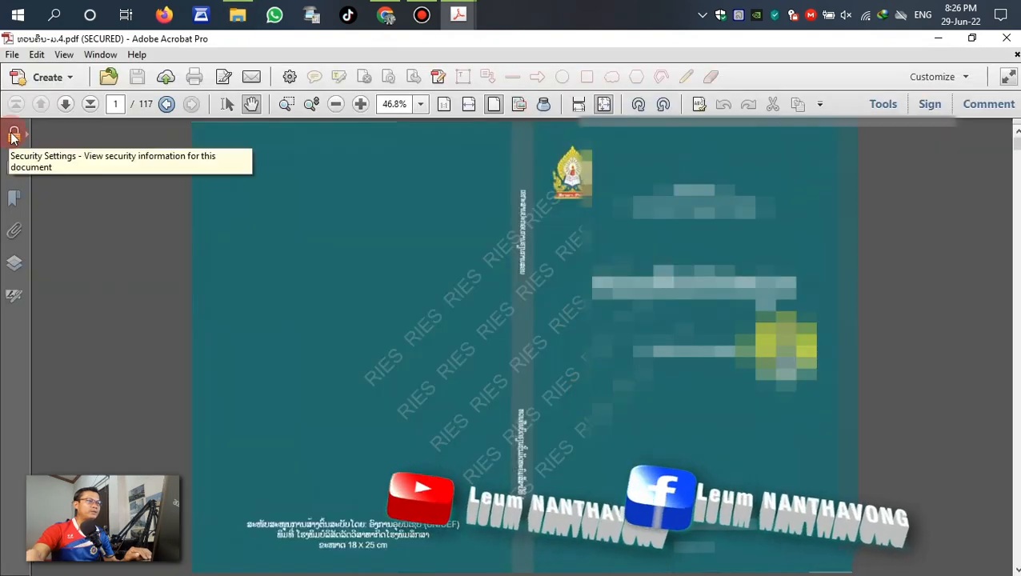
pyautogui.click(13, 134)
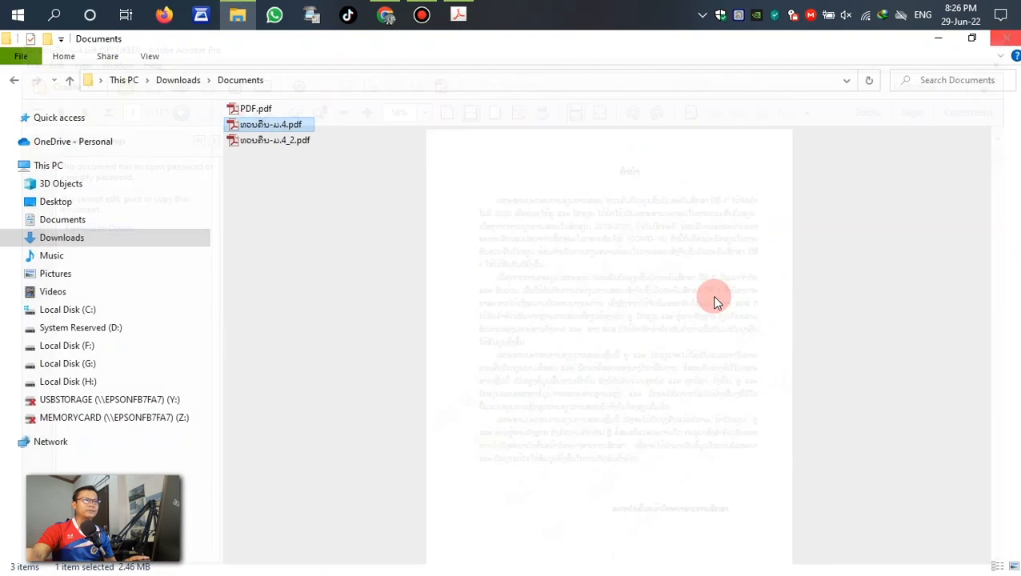
pyautogui.doubleClick(275, 141)
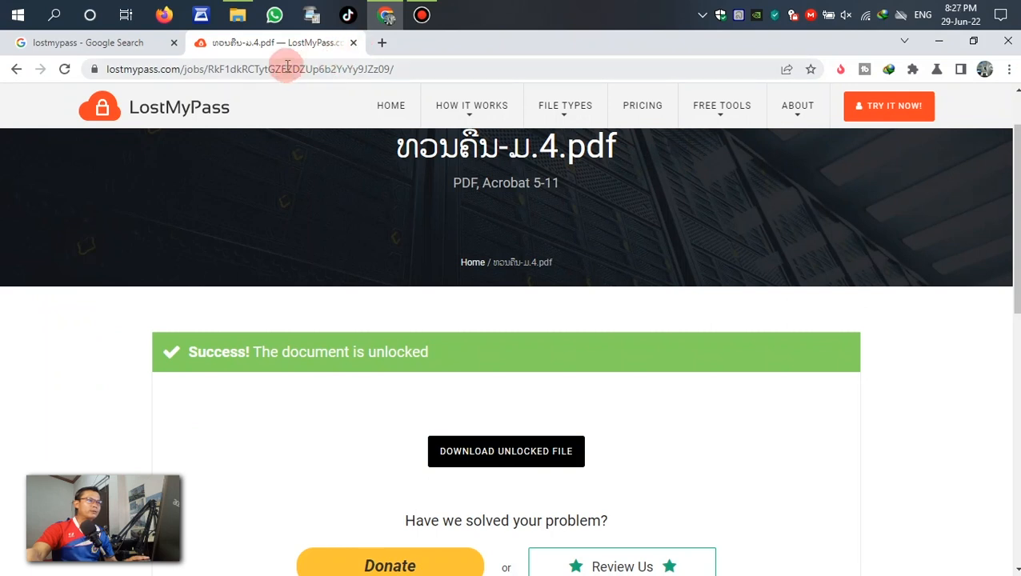
# Step: Return to LostMyPass from the search results, start a new recovery with TRY IT NOW, and pass the I'm not a robot check
pyautogui.click(96, 41)
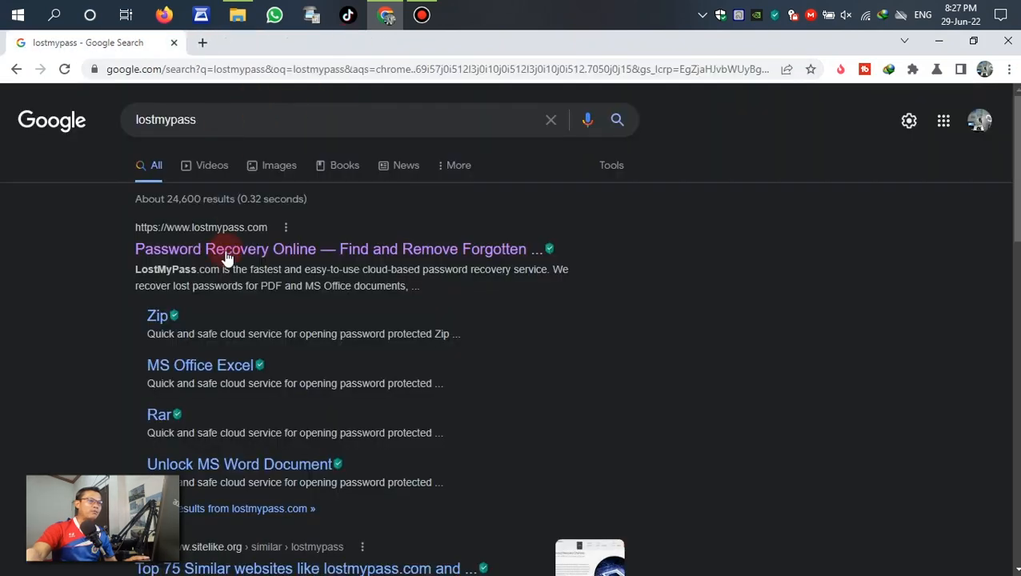
pyautogui.click(228, 250)
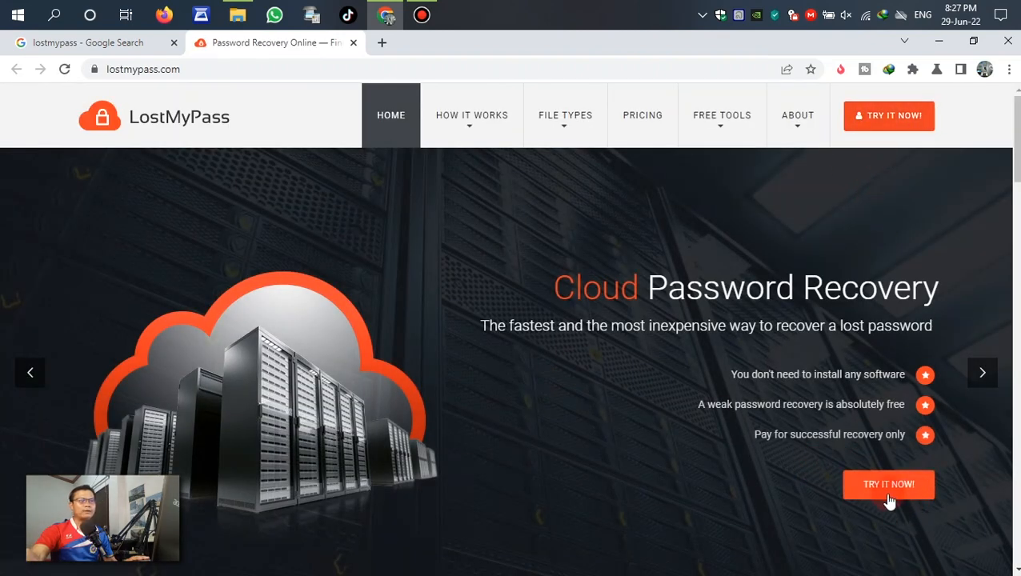
pyautogui.click(888, 483)
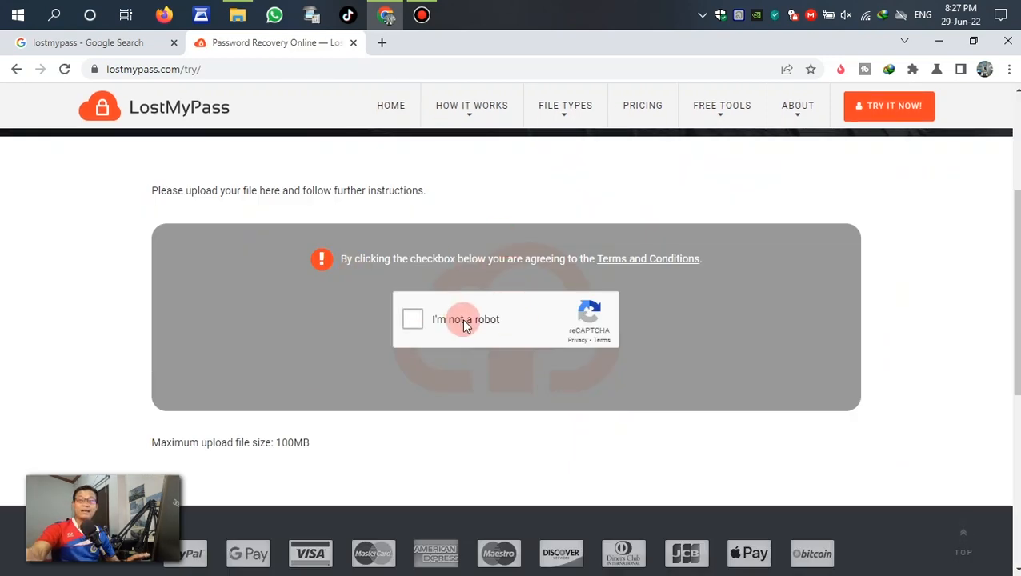
pyautogui.moveTo(397, 335)
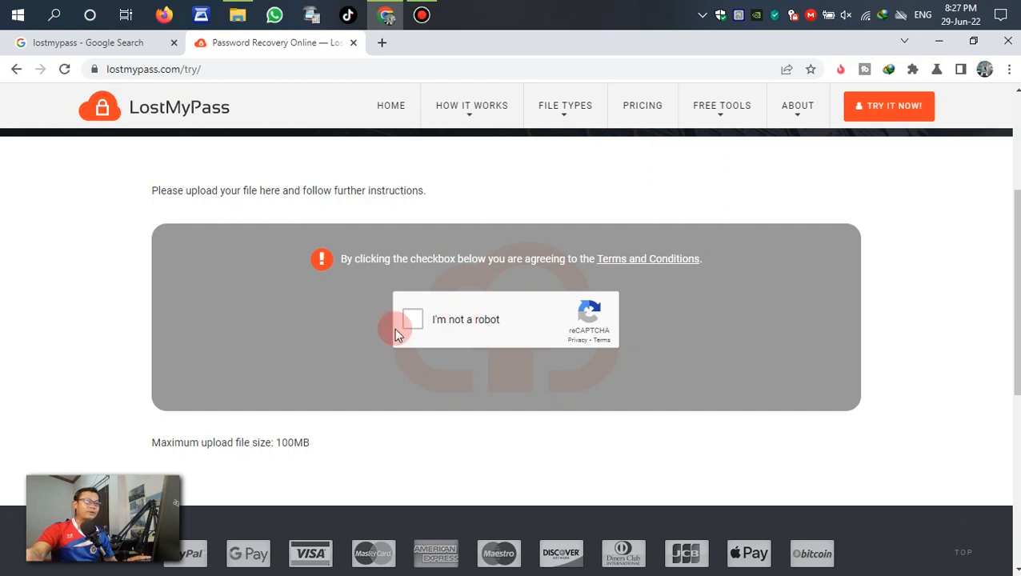
pyautogui.click(413, 320)
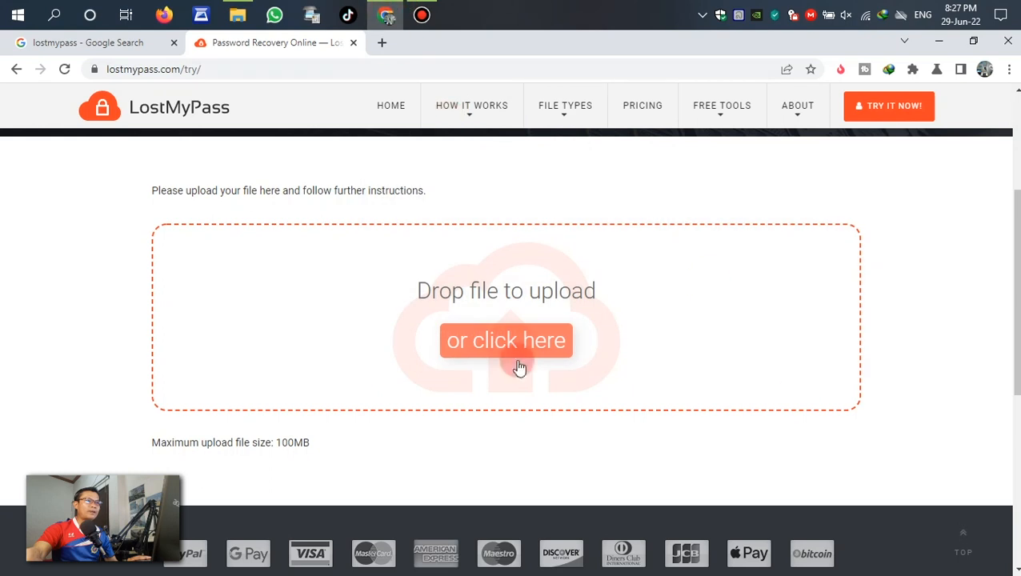
# Step: Choose the secured PDF from Documents for upload after checking its security restrictions in Acrobat
pyautogui.click(505, 339)
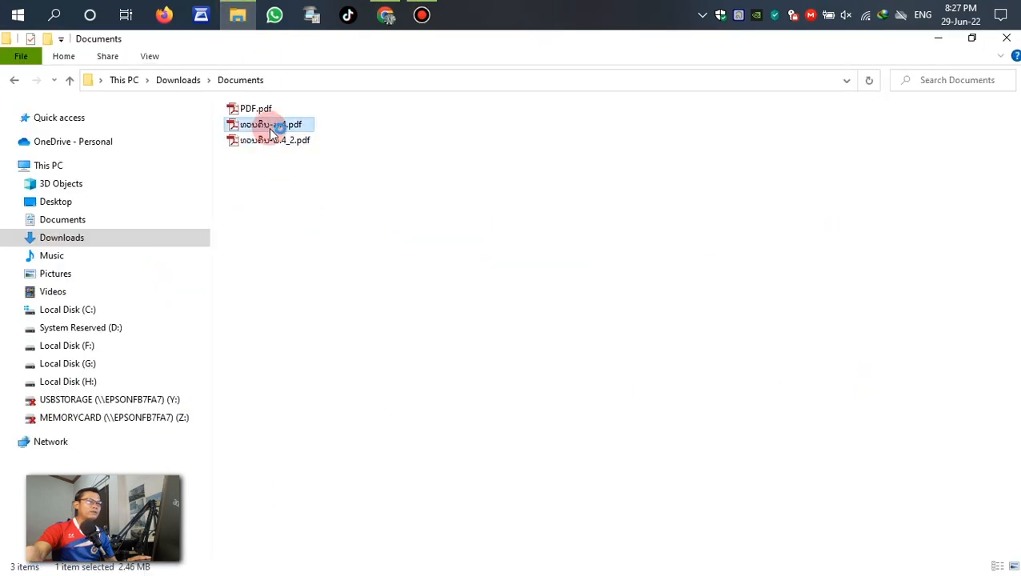
pyautogui.doubleClick(269, 125)
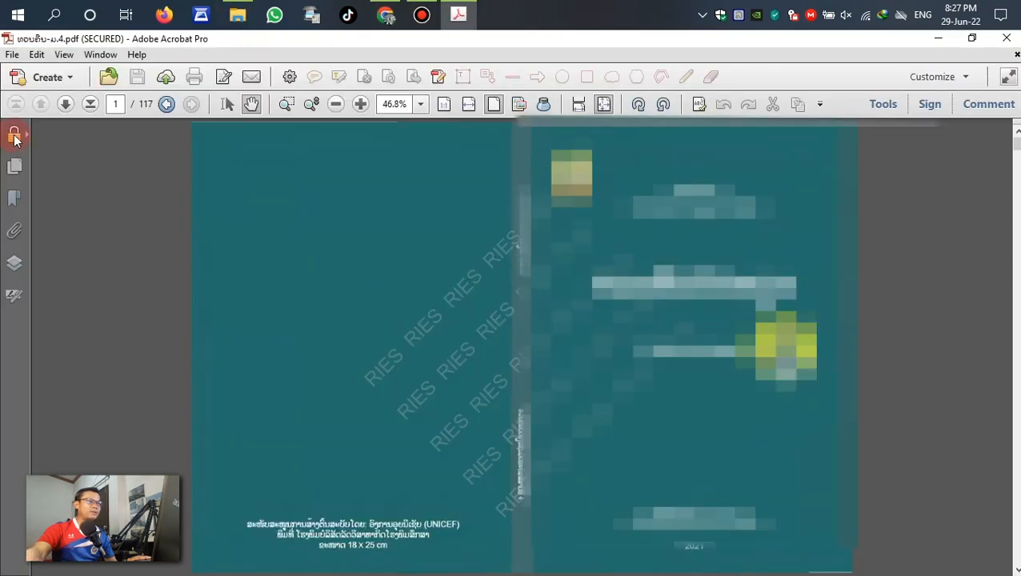
pyautogui.click(12, 135)
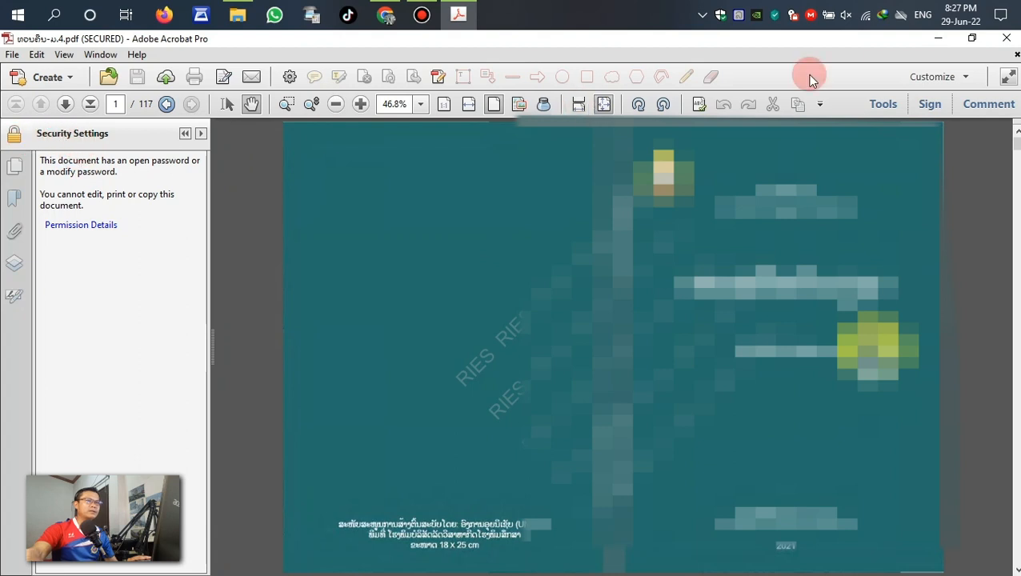
pyautogui.click(237, 14)
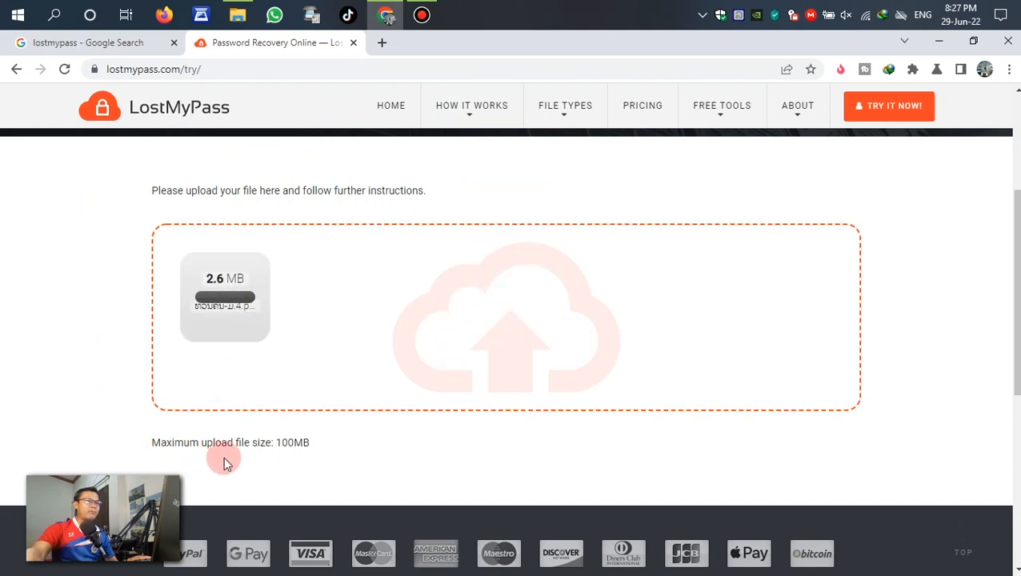
pyautogui.moveTo(312, 461)
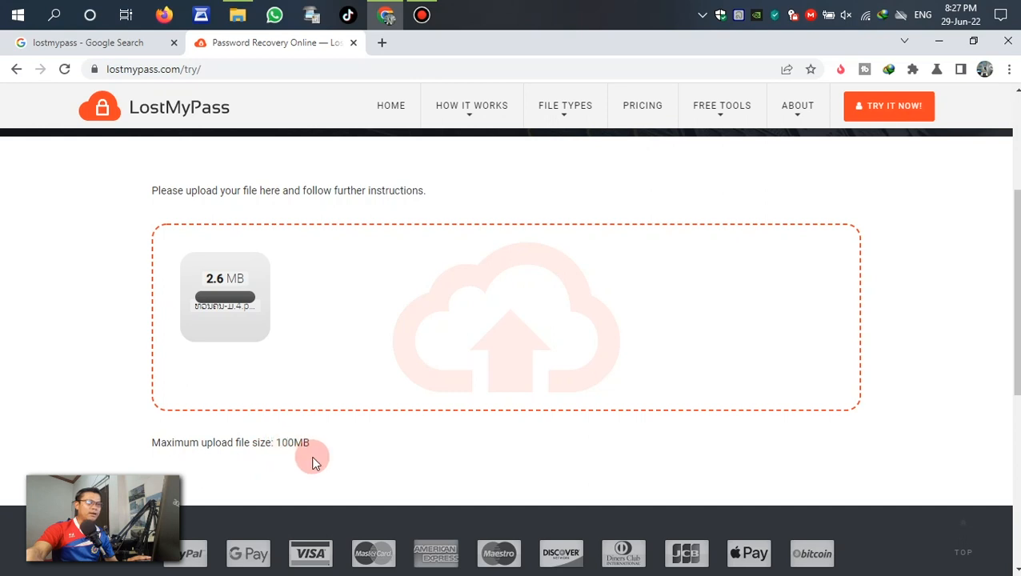
pyautogui.moveTo(310, 458)
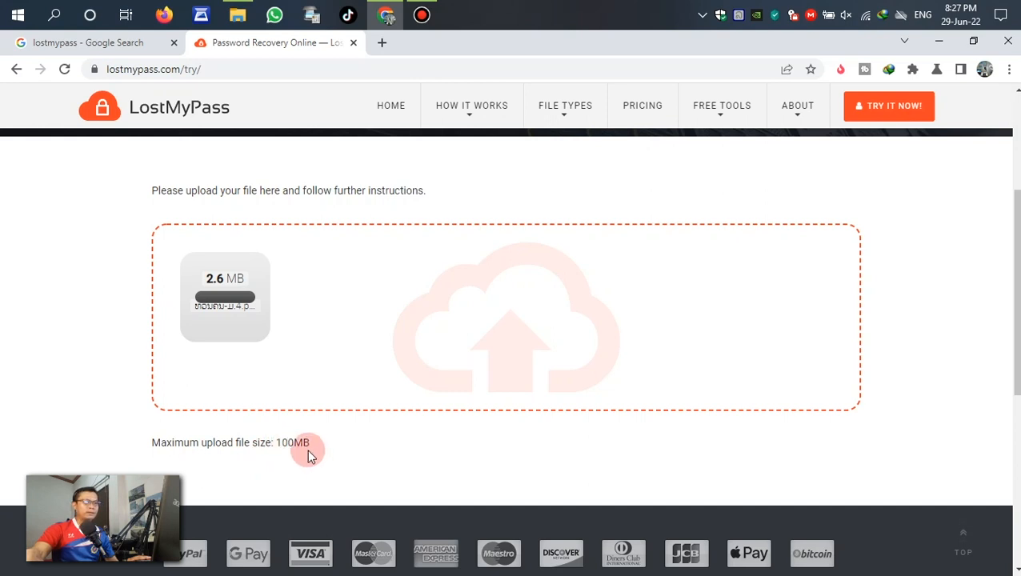
pyautogui.moveTo(172, 83)
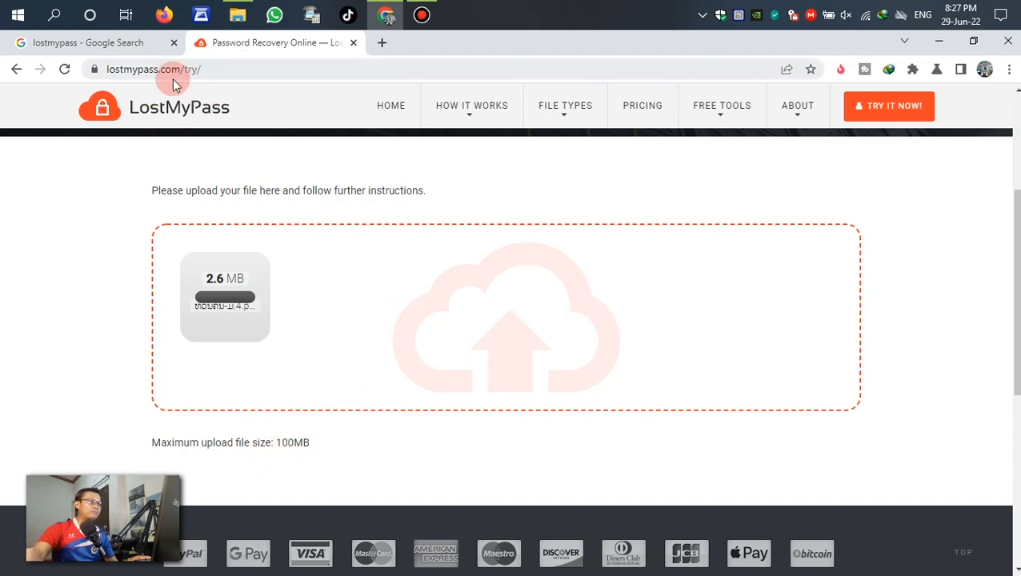
pyautogui.moveTo(317, 422)
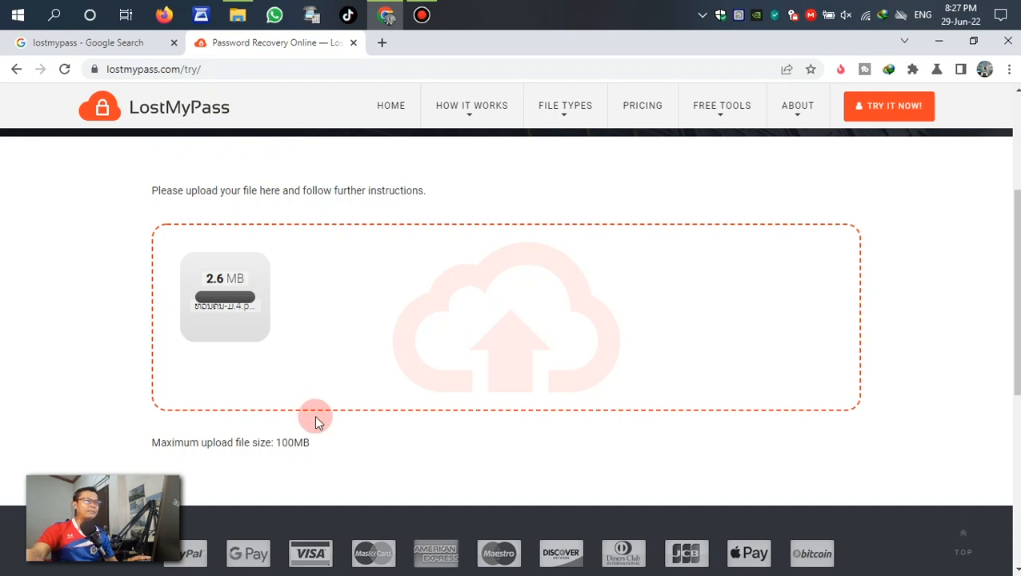
pyautogui.moveTo(419, 472)
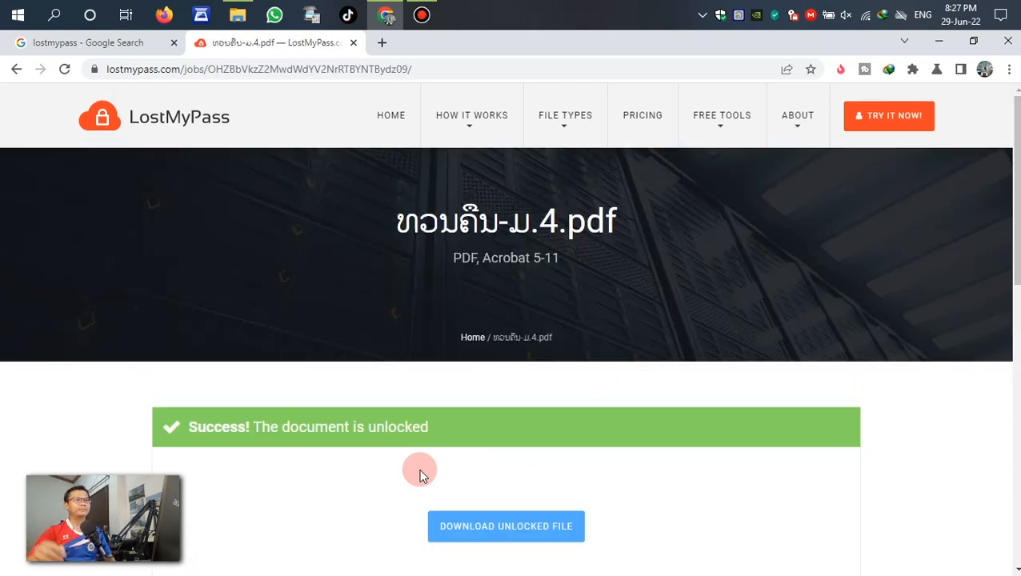
# Step: Download the unlocked PDF so a fourth copy appears in the Documents folder
pyautogui.scroll(-3)
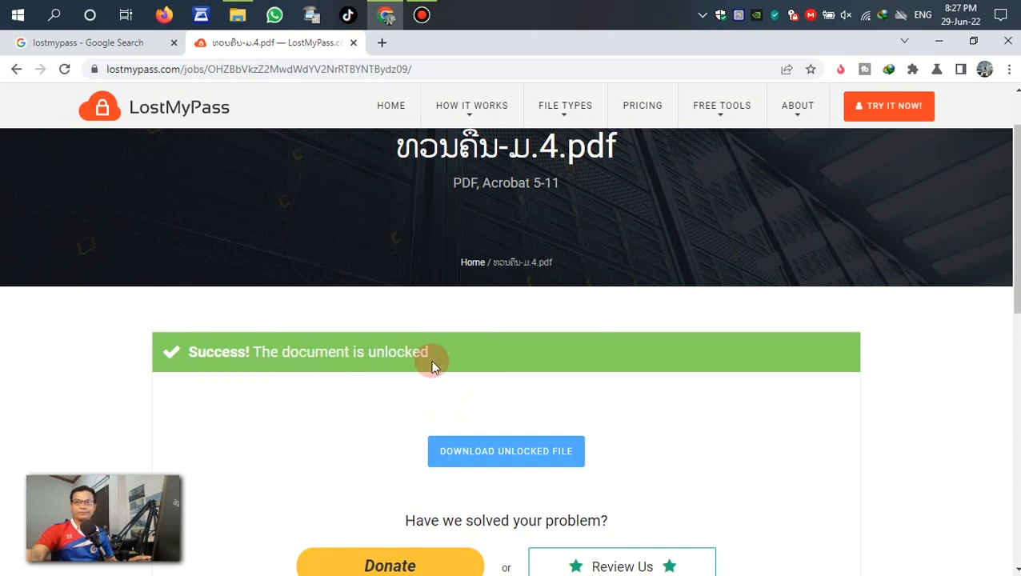
pyautogui.click(506, 451)
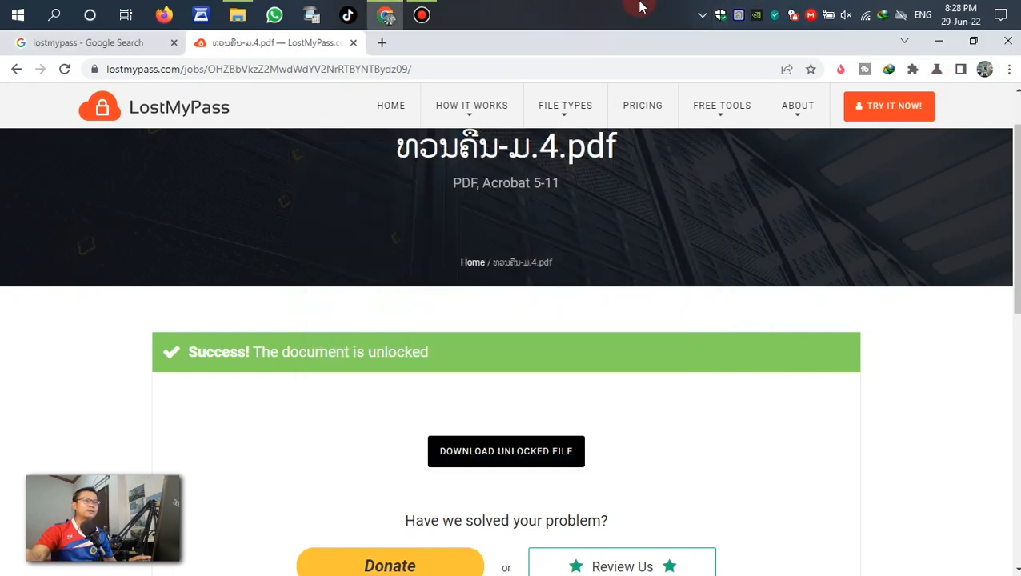
pyautogui.click(240, 16)
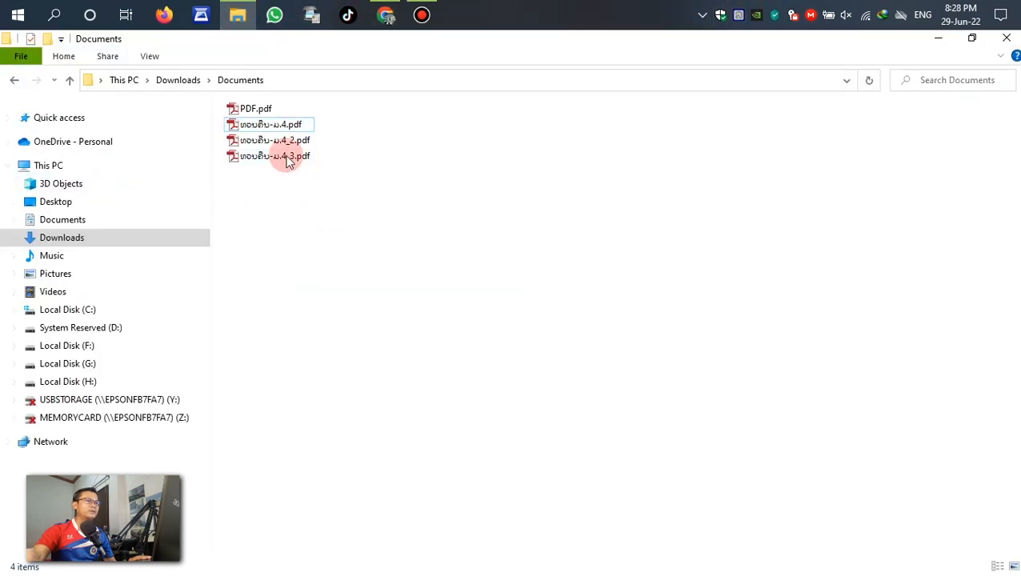
# Step: Open the _3 unlocked copy in Acrobat Pro and confirm the Print dialog appears, then dismiss it
pyautogui.doubleClick(275, 157)
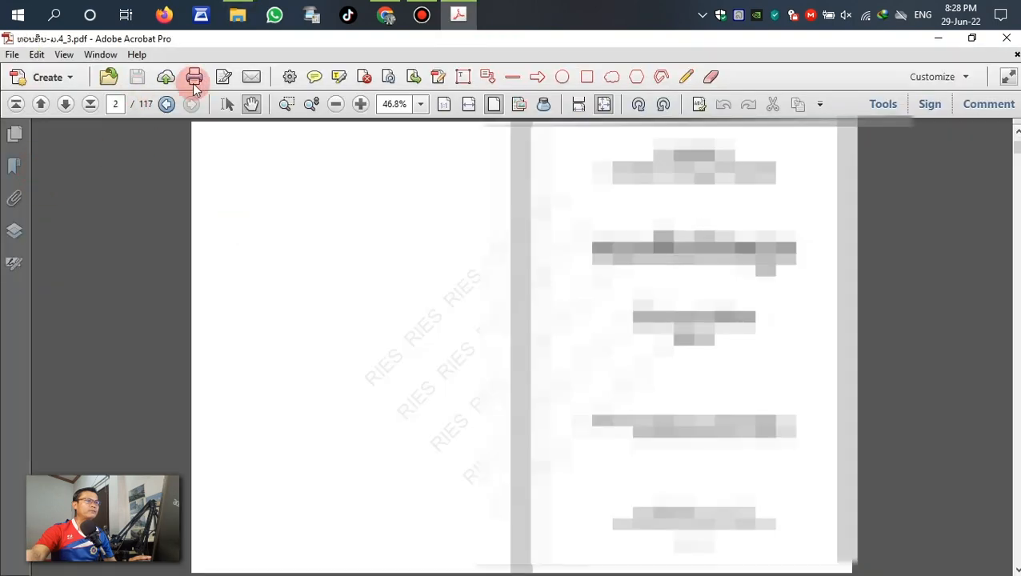
pyautogui.click(182, 77)
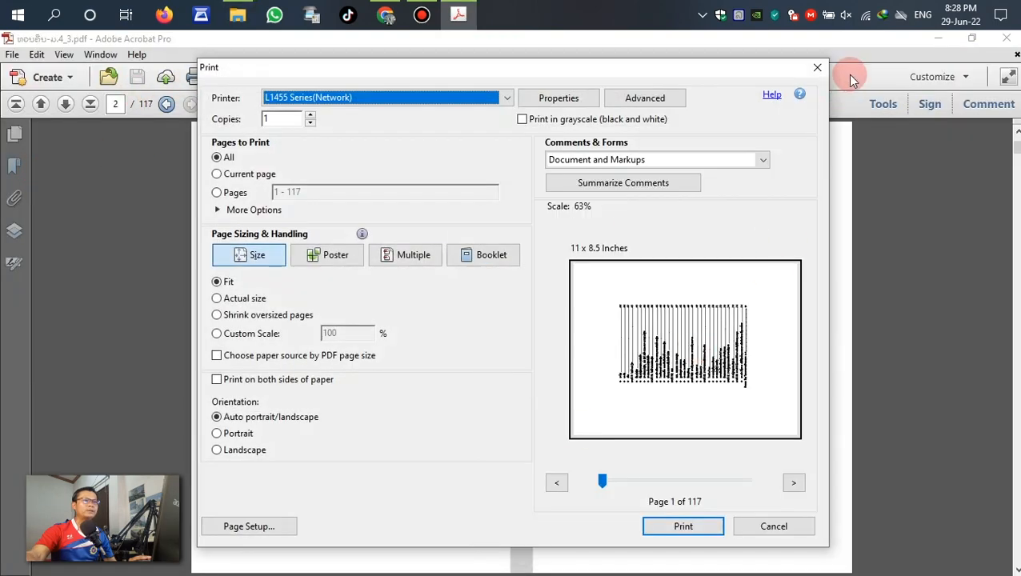
pyautogui.click(774, 525)
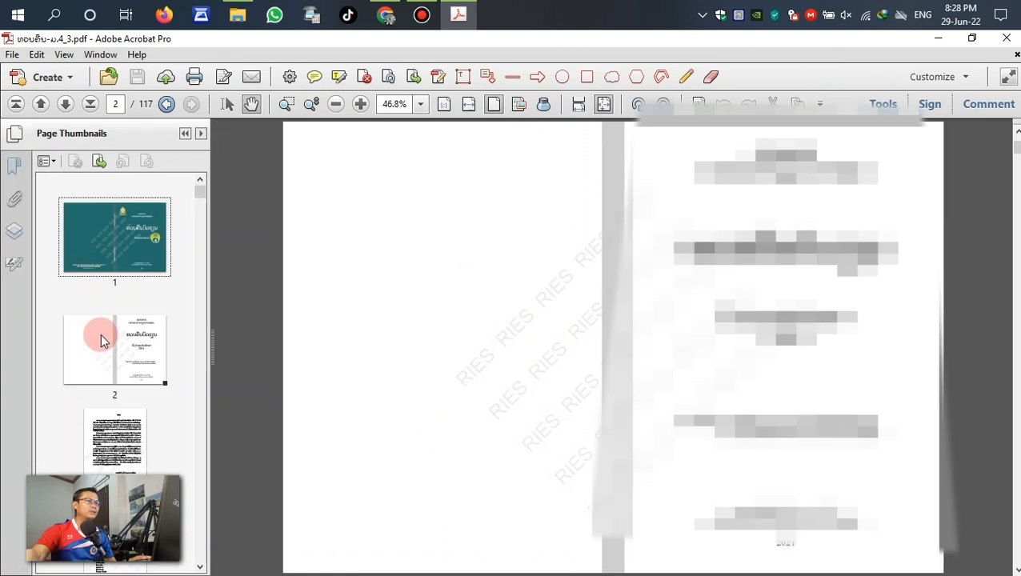